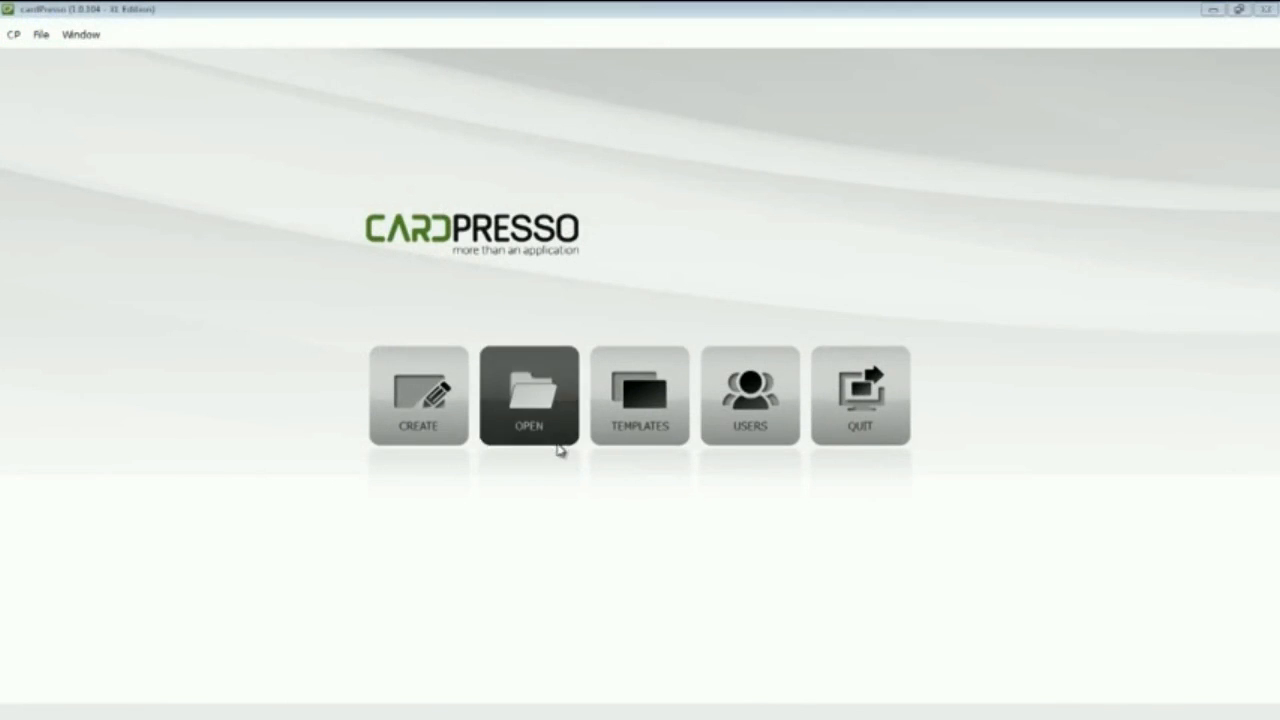
# Open the Carlos Business Card design from My Cards.
pyautogui.click(529, 395)
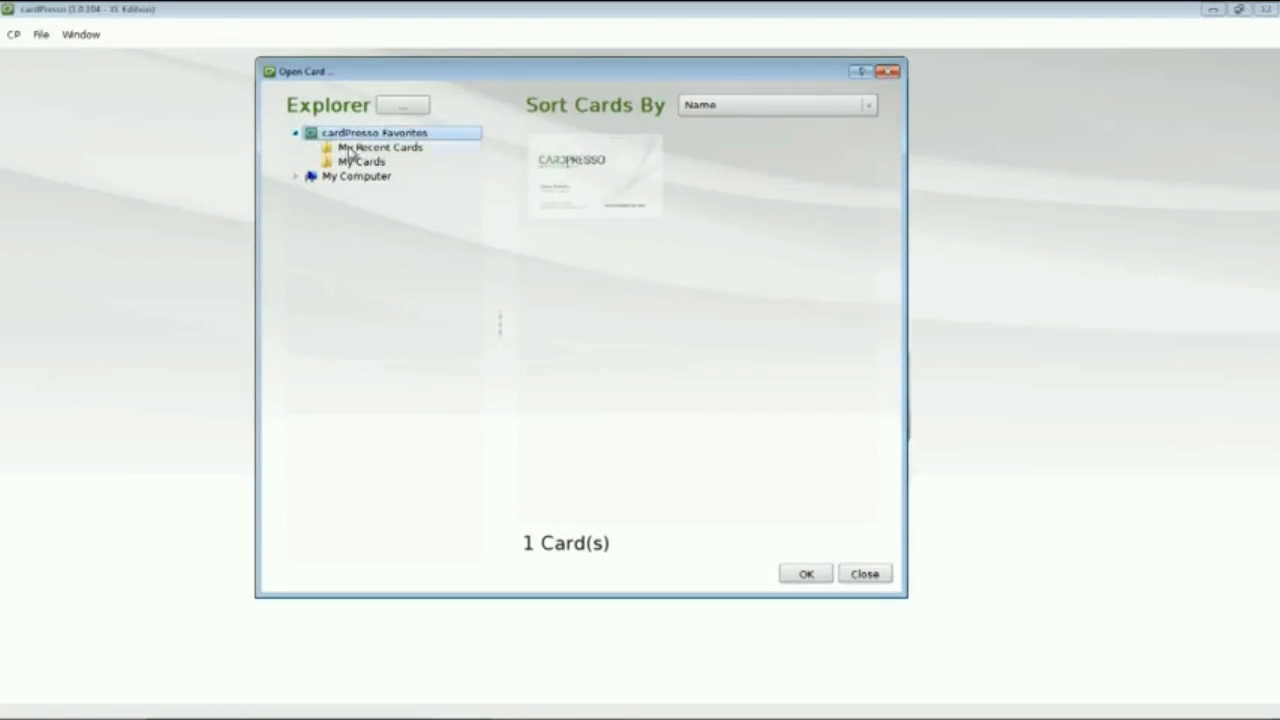
pyautogui.click(360, 161)
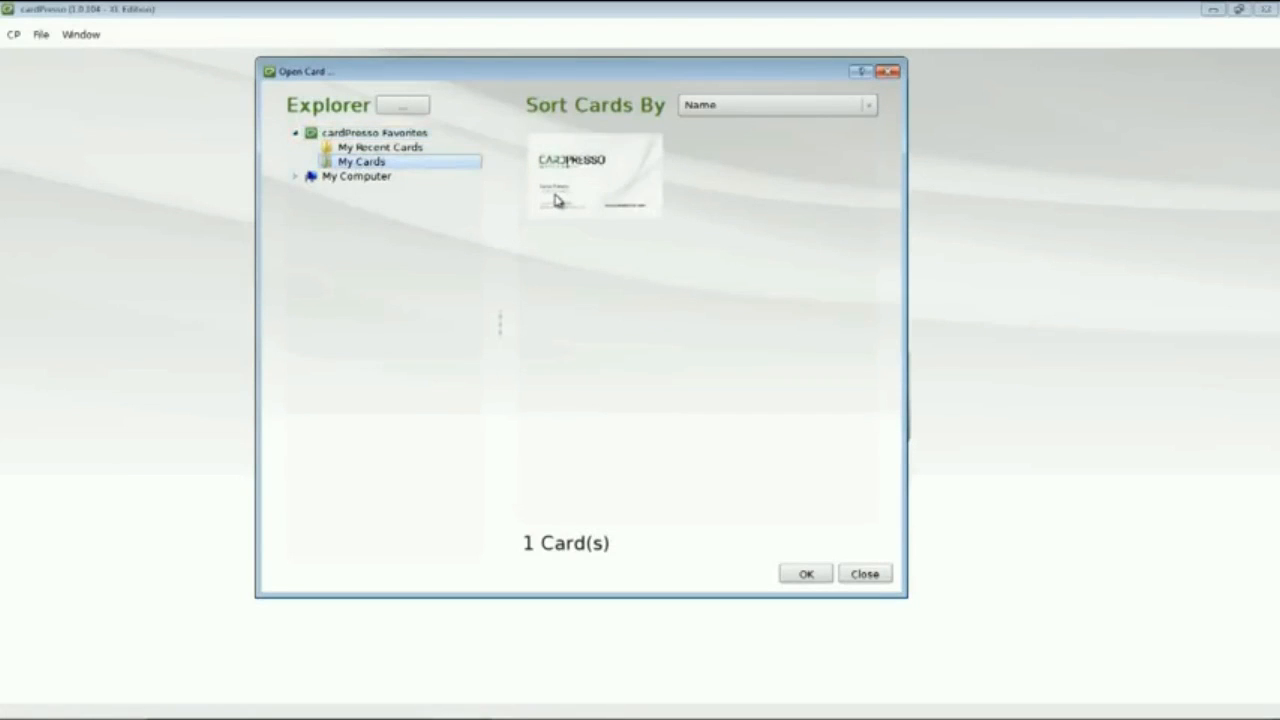
pyautogui.click(594, 175)
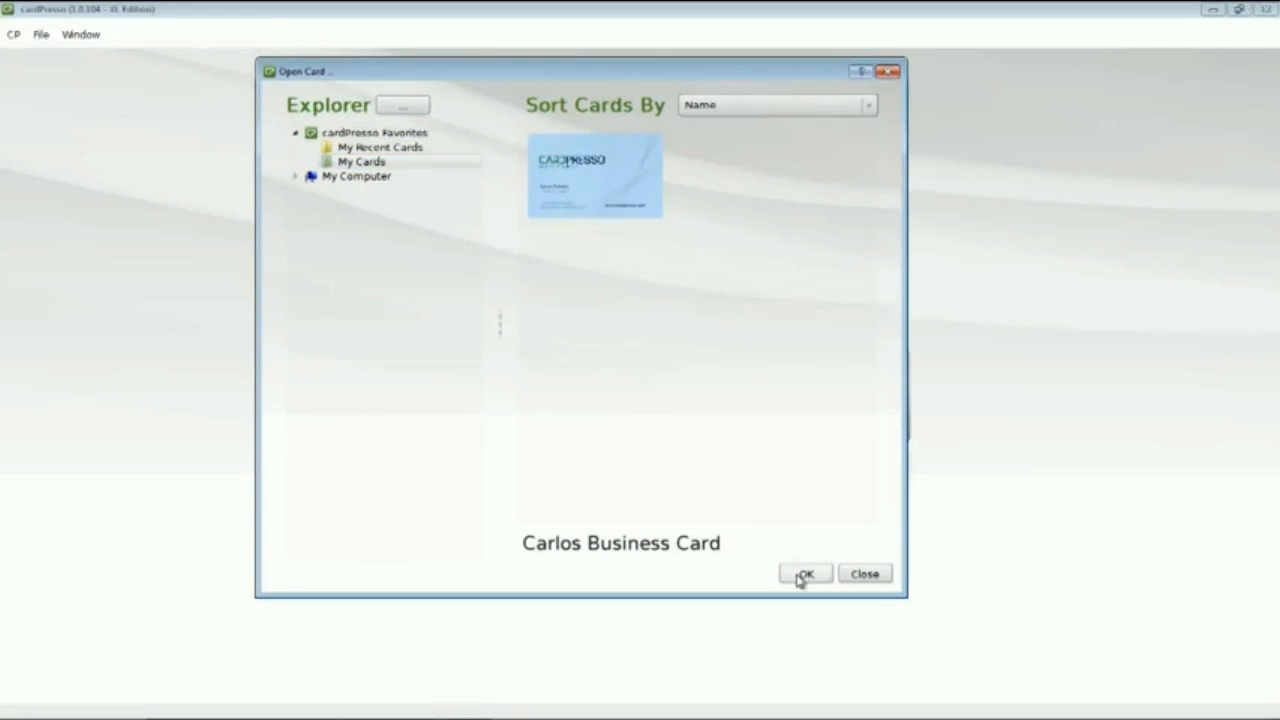
pyautogui.click(805, 573)
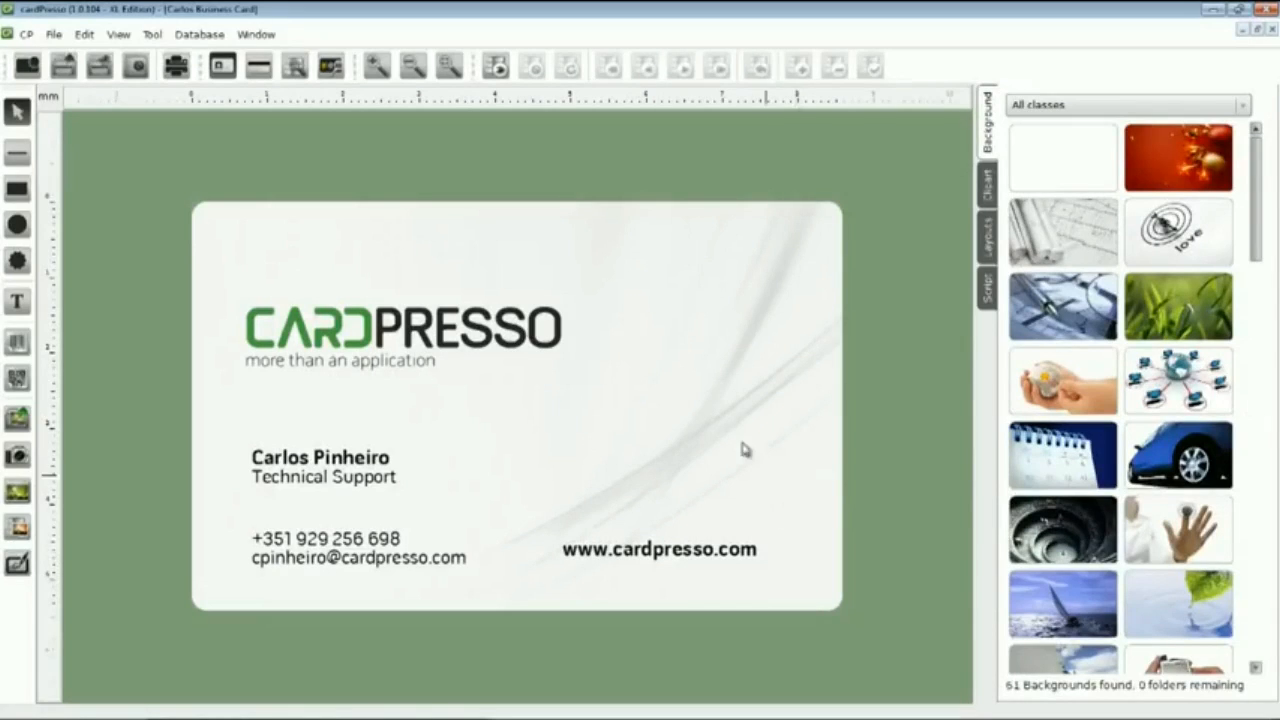
pyautogui.moveTo(562, 202)
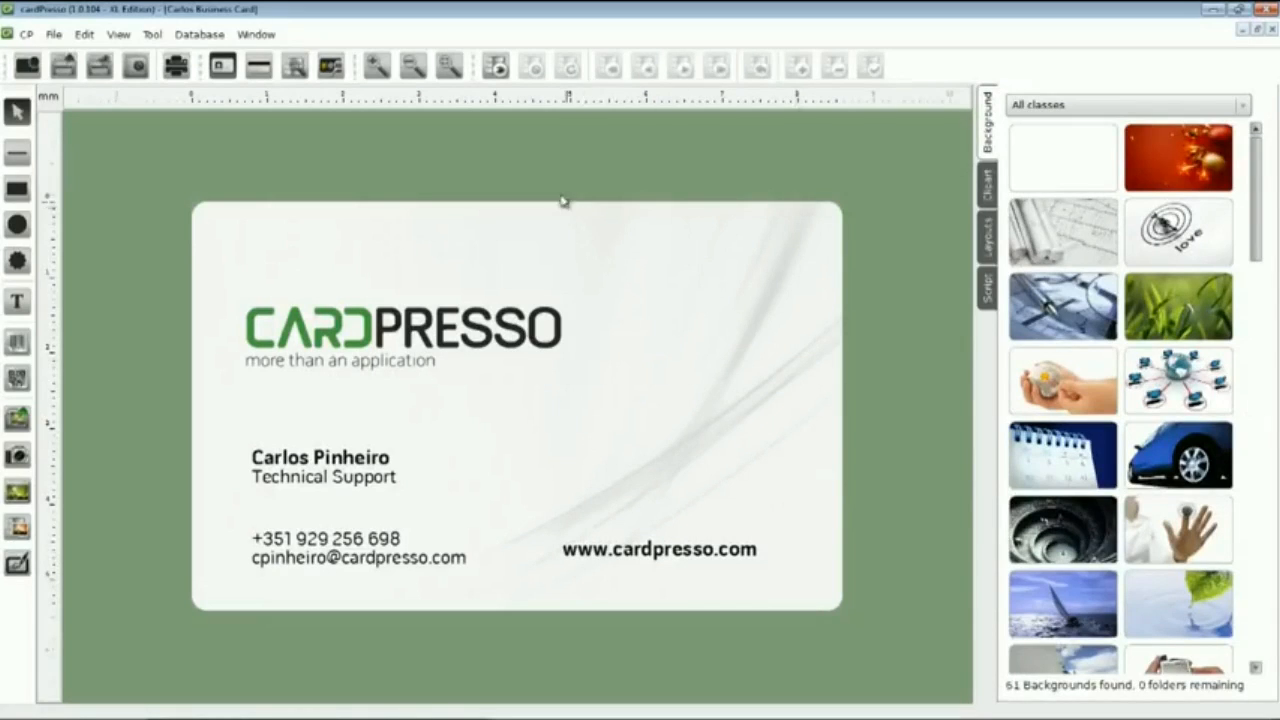
pyautogui.moveTo(510, 110)
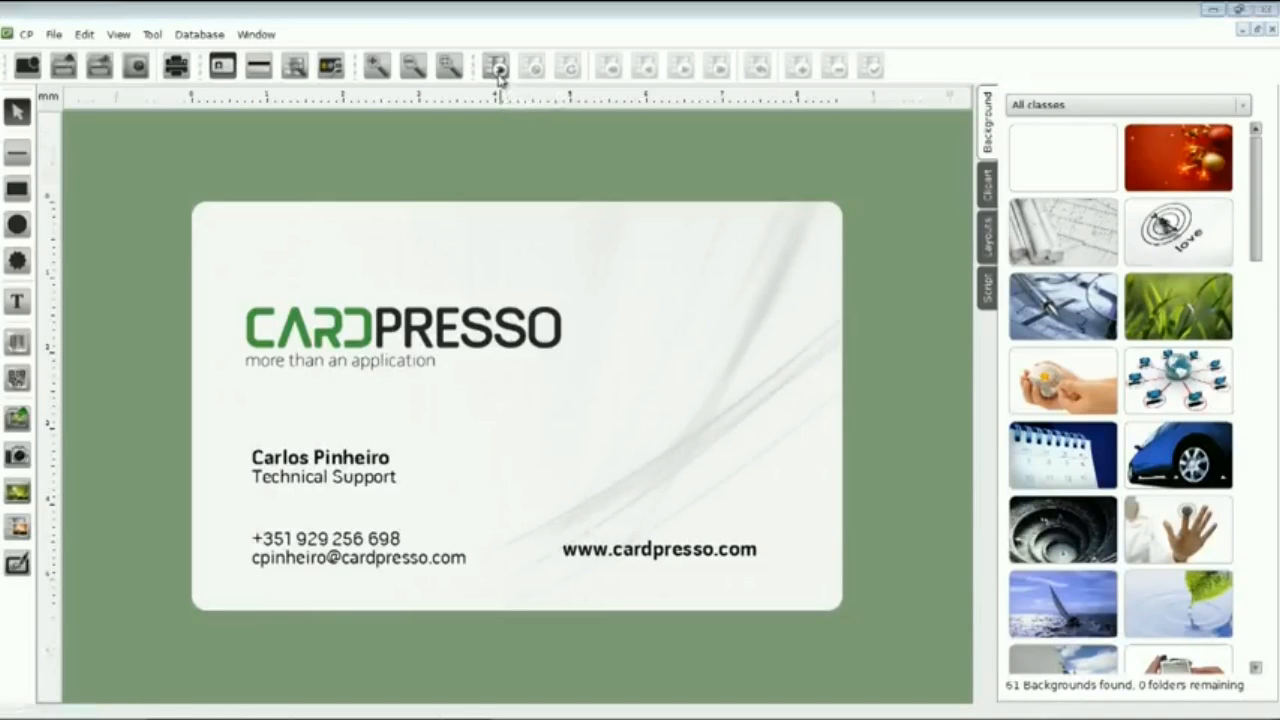
# Connect the card via the Direct Excel File Driver to the cardPresso Employee Database file.
pyautogui.click(495, 65)
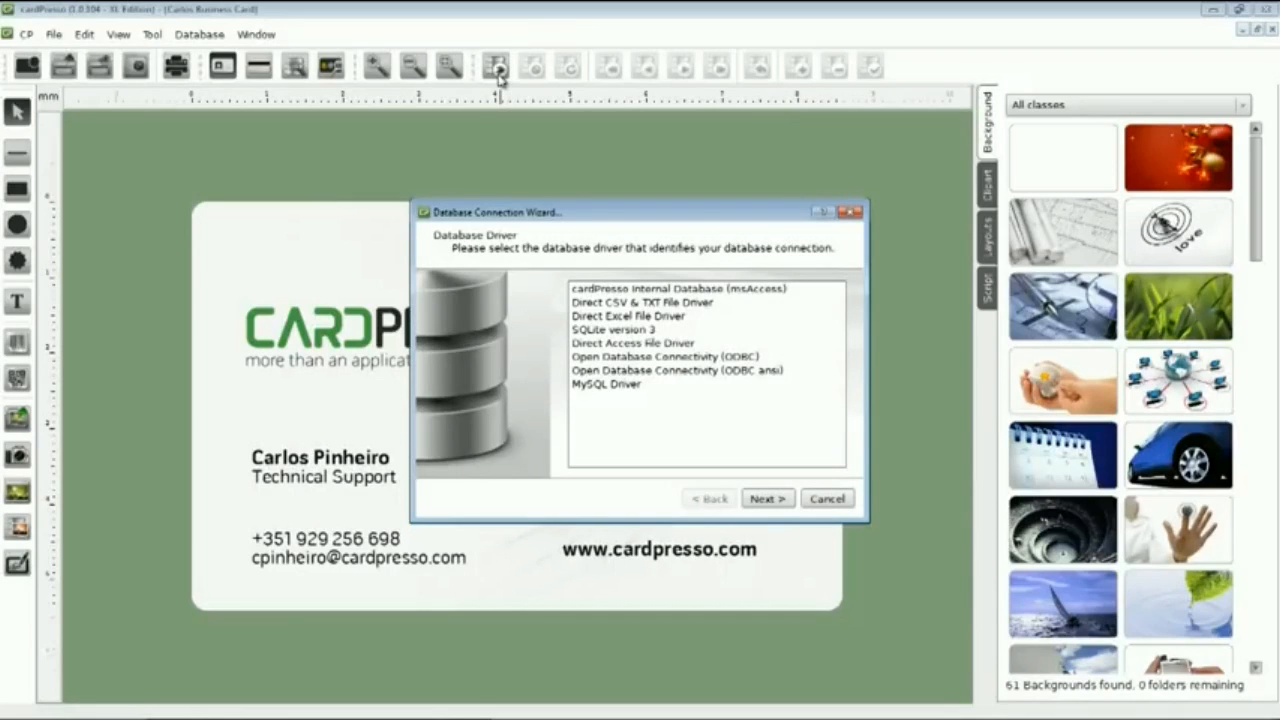
pyautogui.moveTo(520, 112)
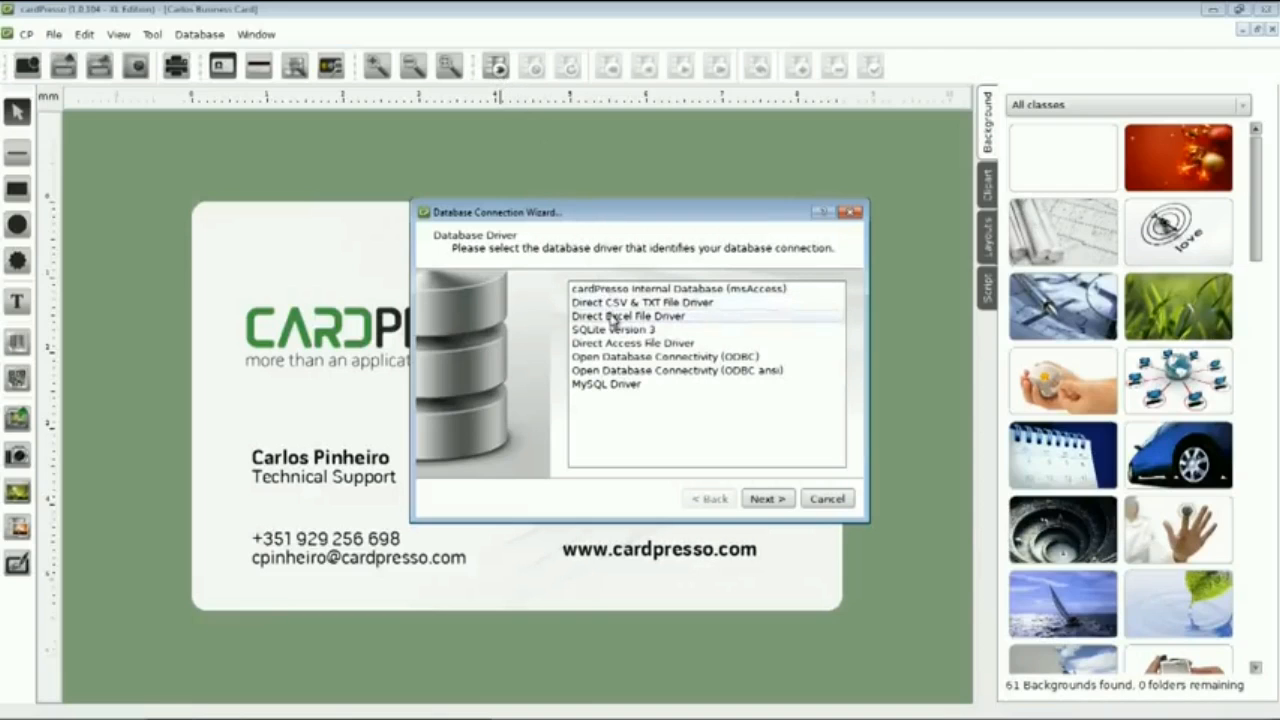
pyautogui.click(628, 316)
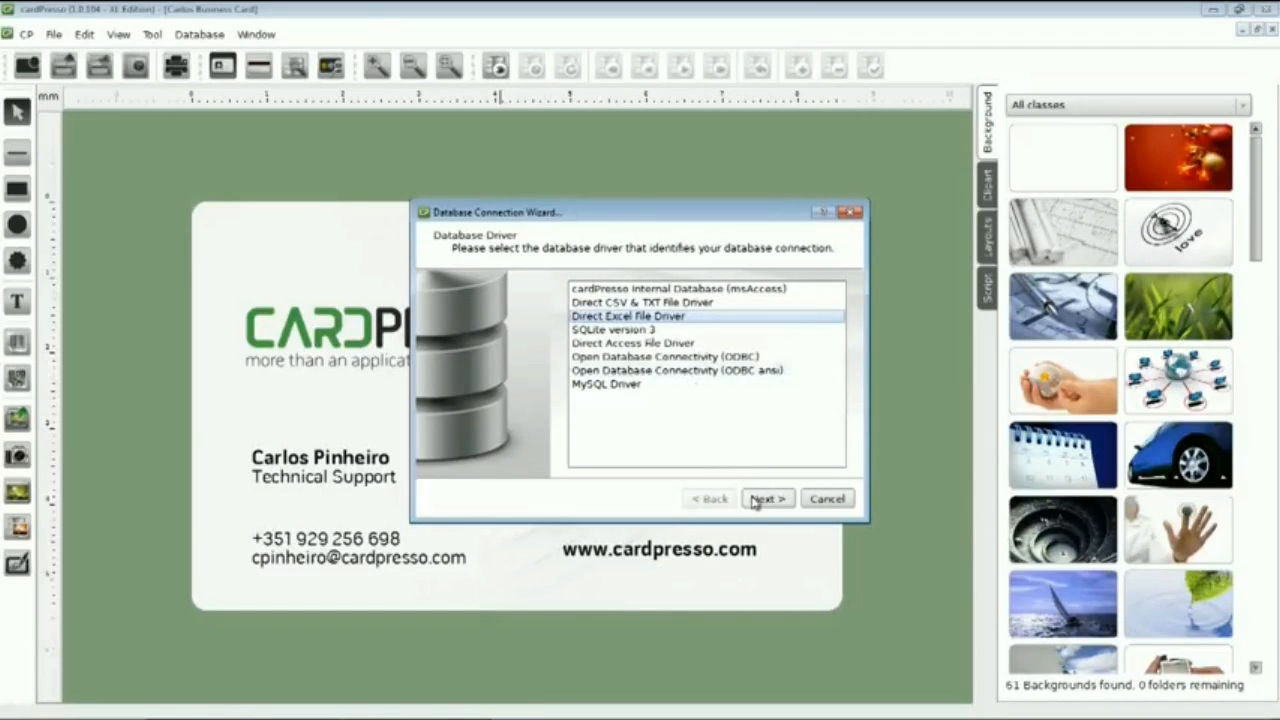
pyautogui.click(767, 498)
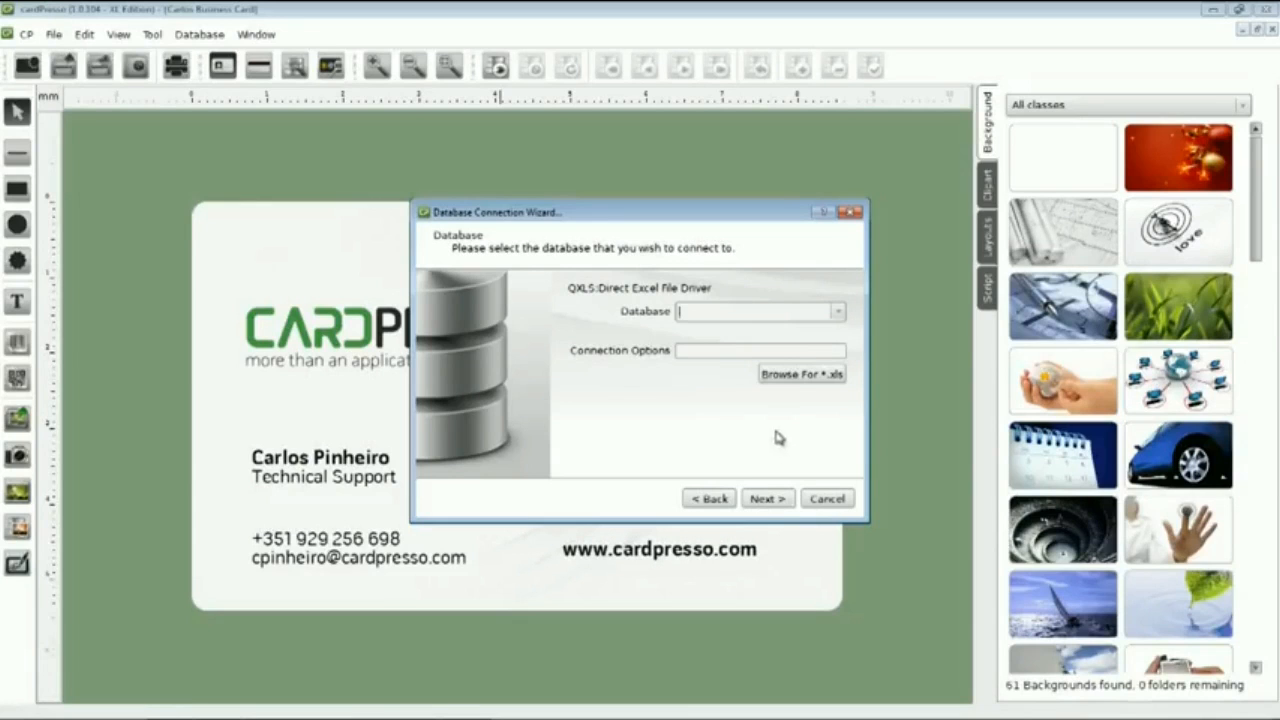
pyautogui.click(801, 373)
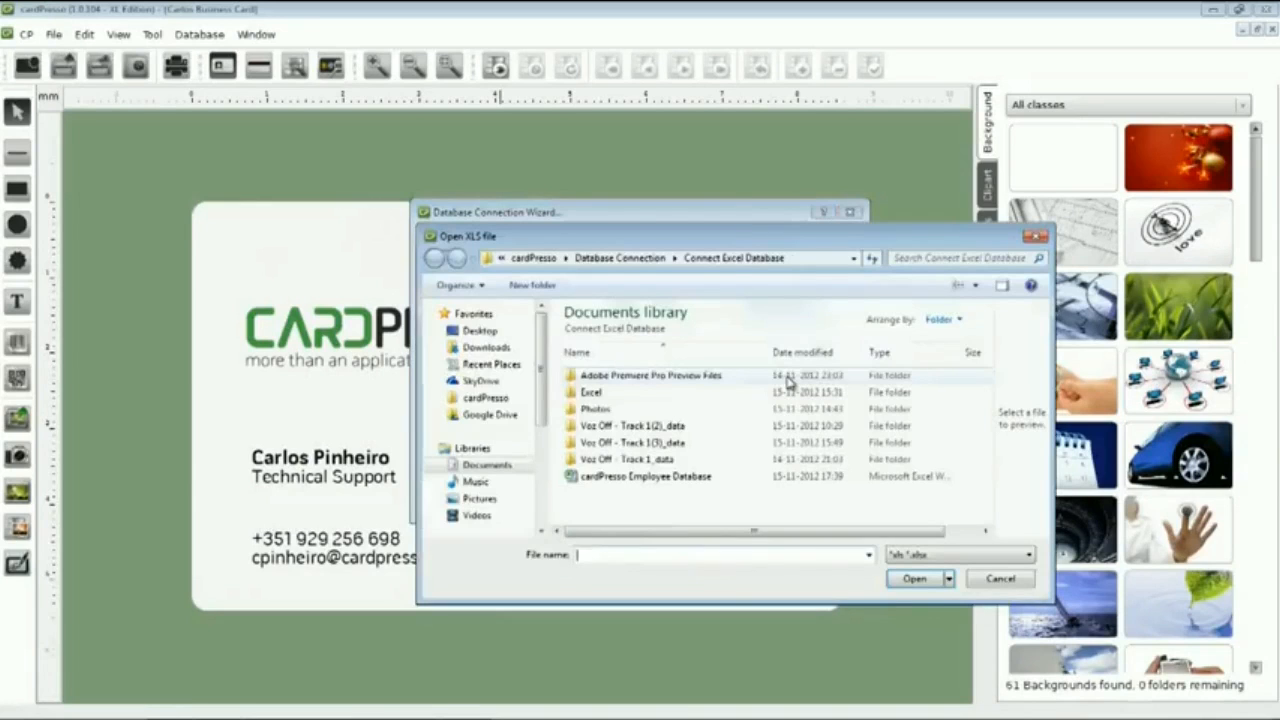
pyautogui.moveTo(720, 482)
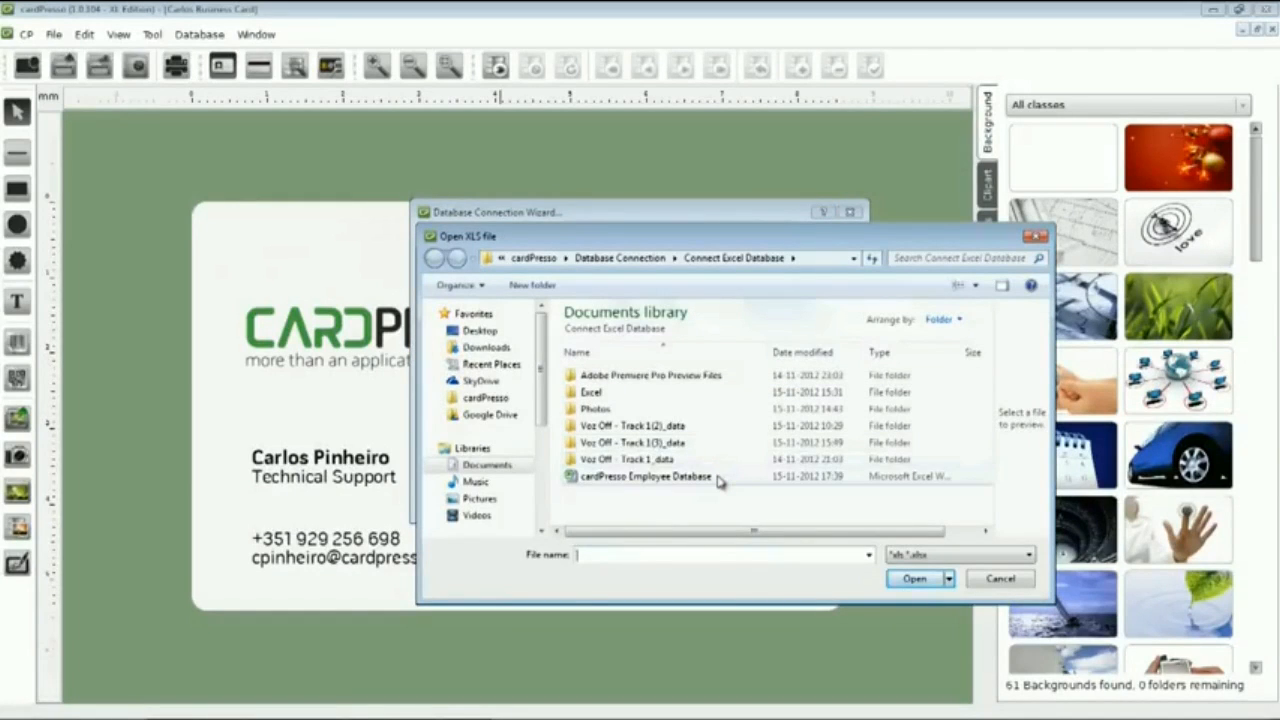
pyautogui.click(645, 476)
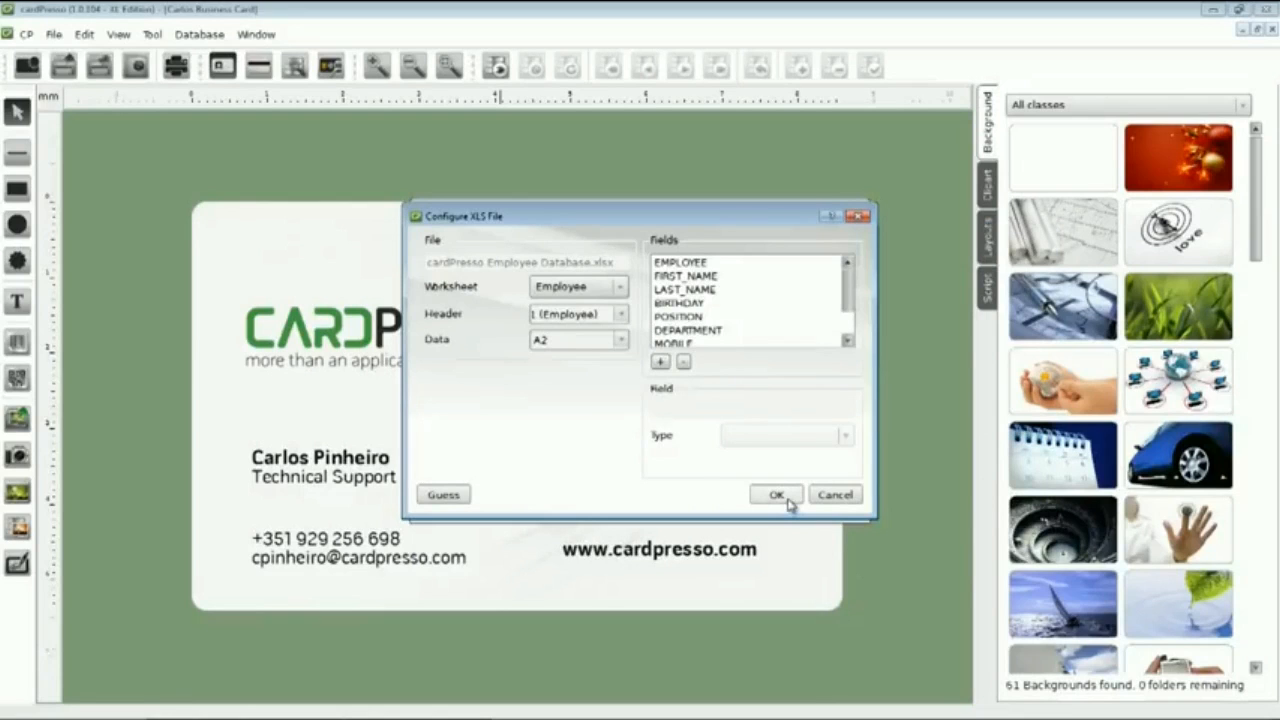
# Accept the worksheet, table, guide columns and filter settings to finish the database connection.
pyautogui.click(776, 494)
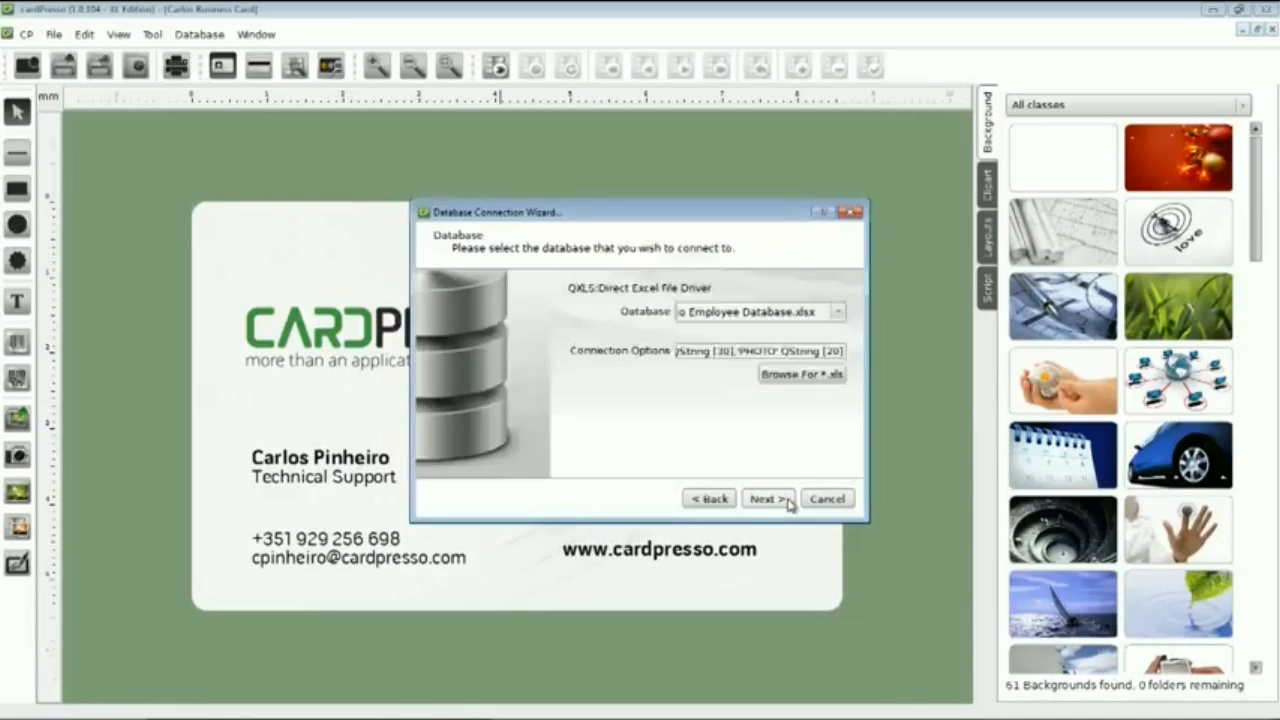
pyautogui.click(766, 498)
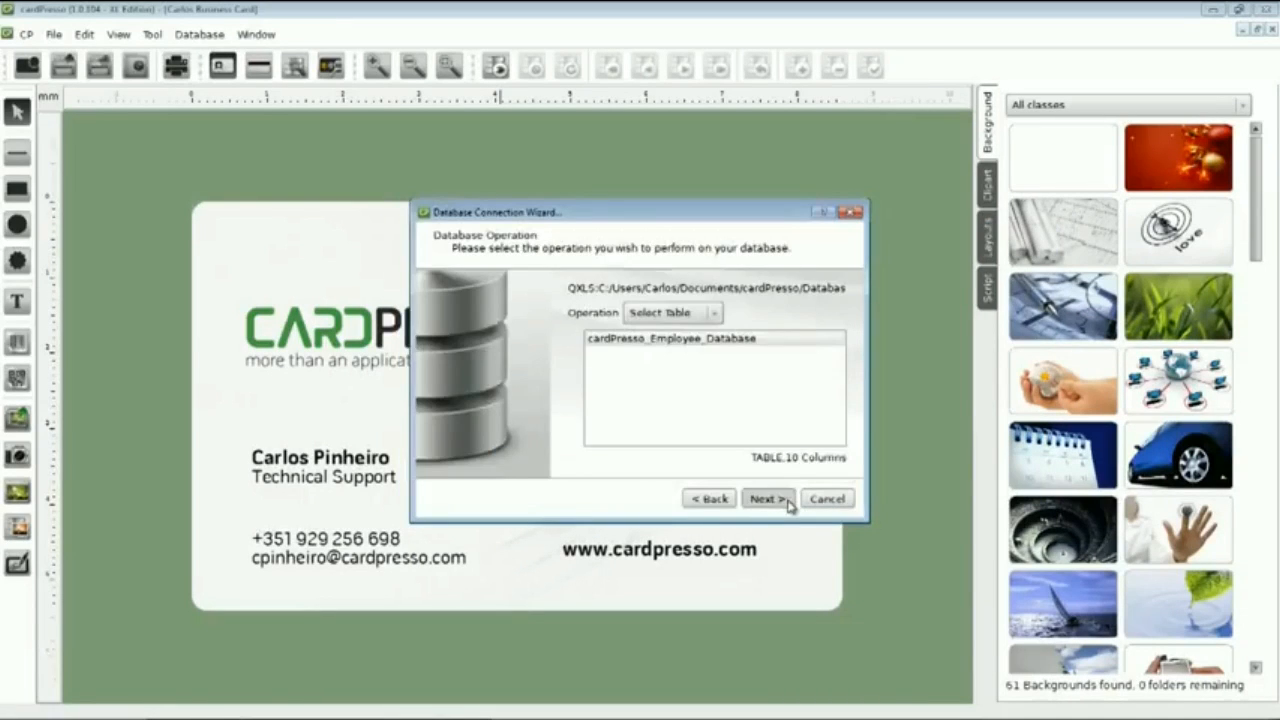
pyautogui.click(765, 498)
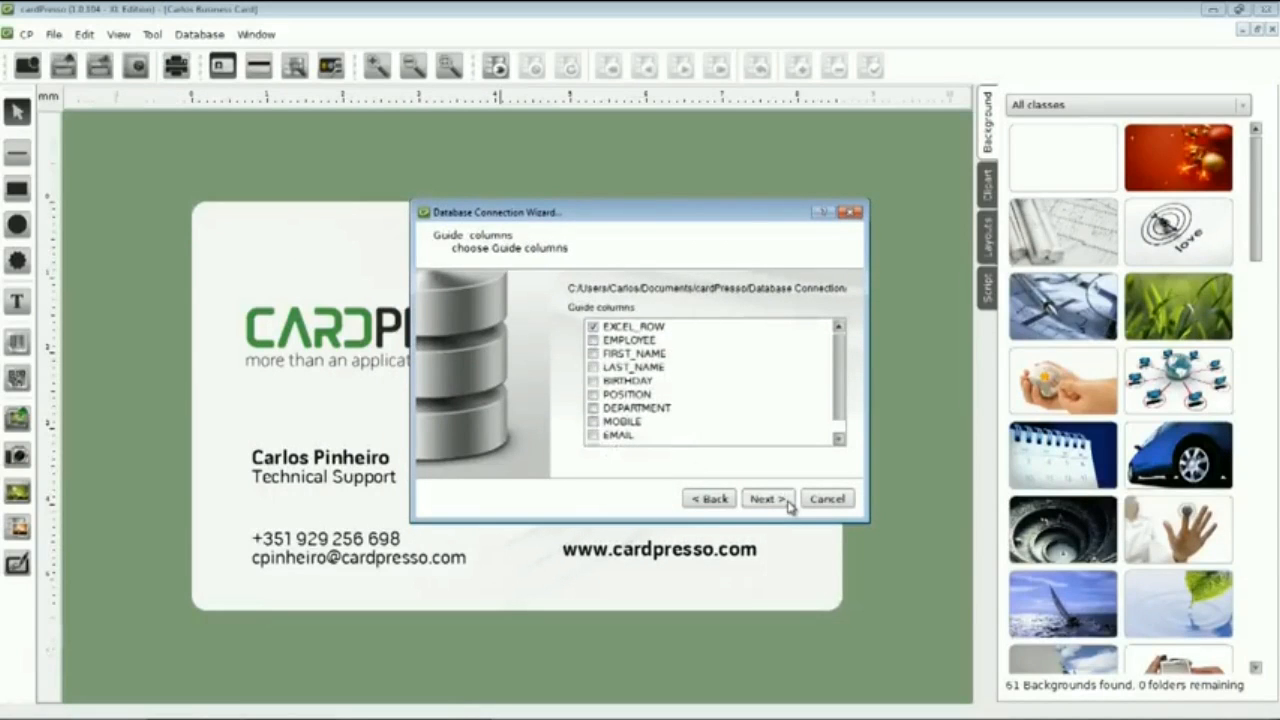
pyautogui.click(766, 498)
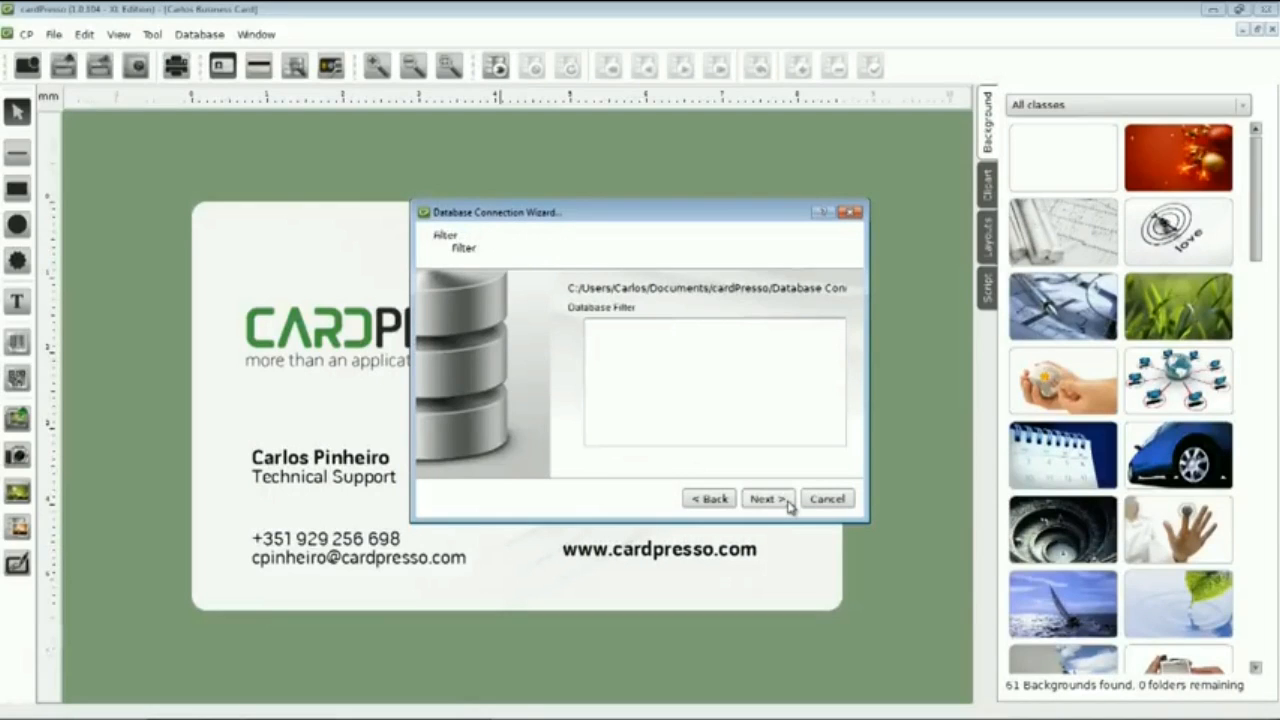
pyautogui.click(766, 498)
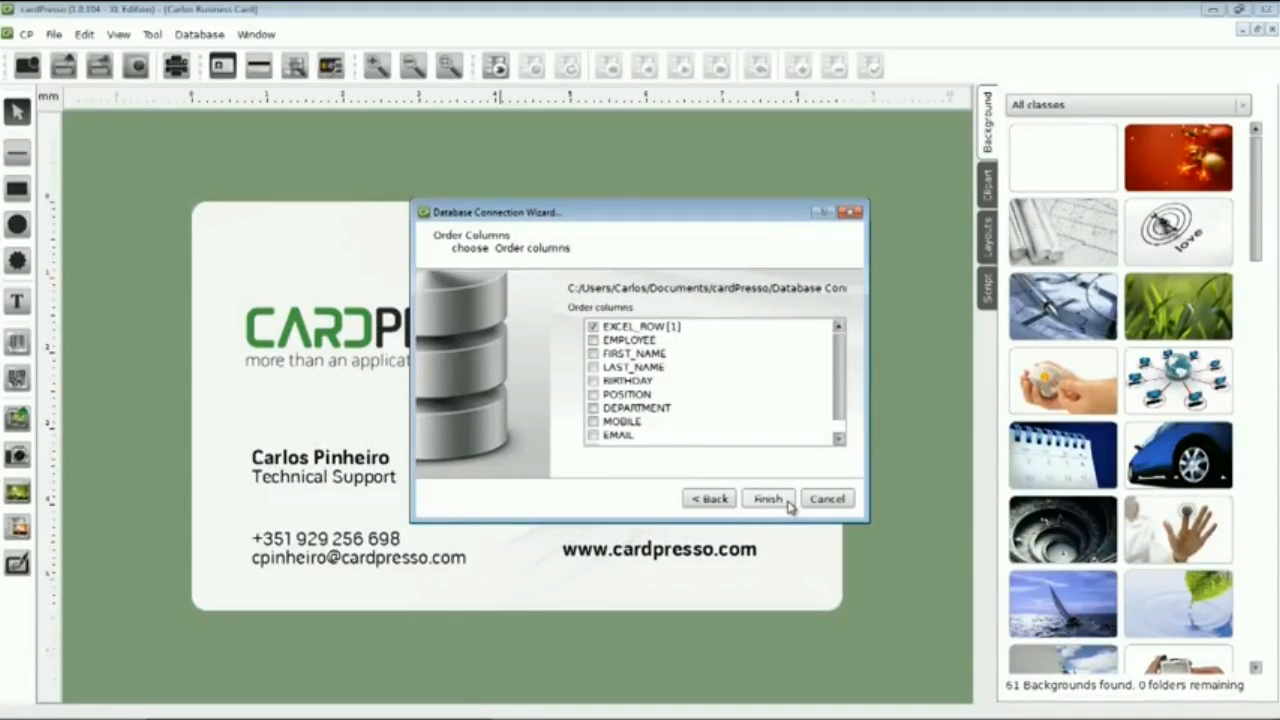
pyautogui.click(767, 498)
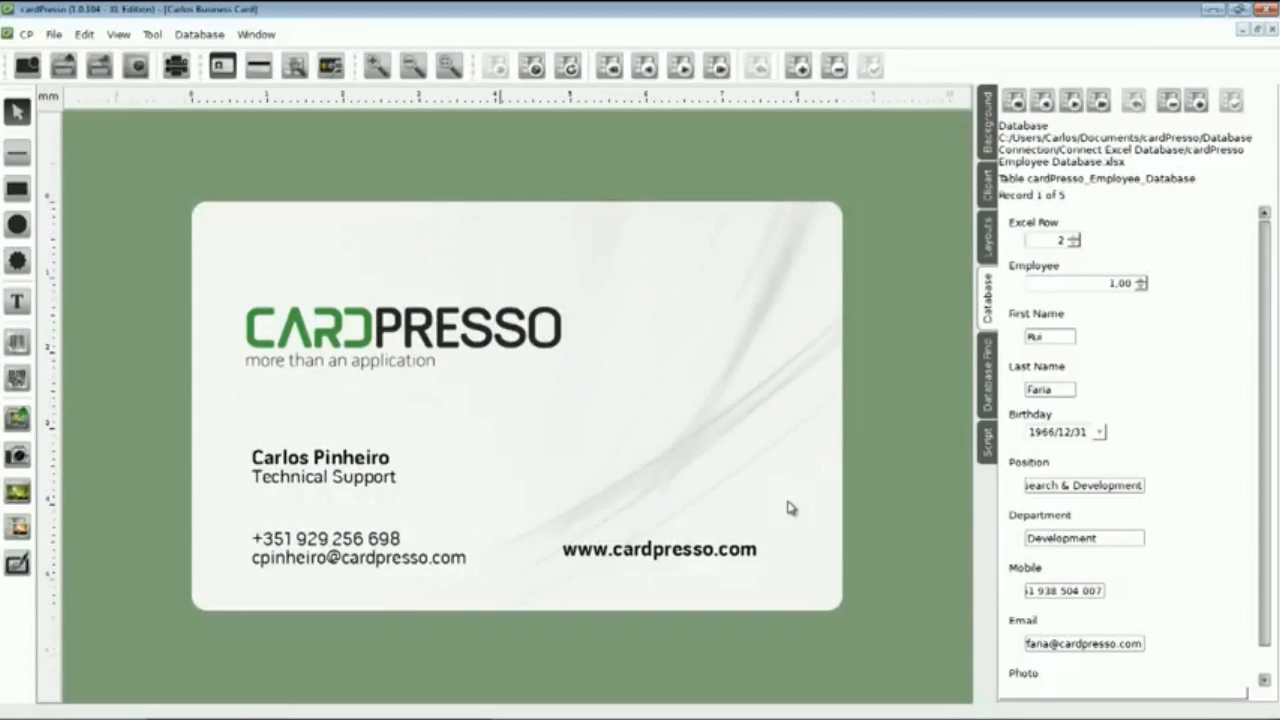
pyautogui.moveTo(785, 506)
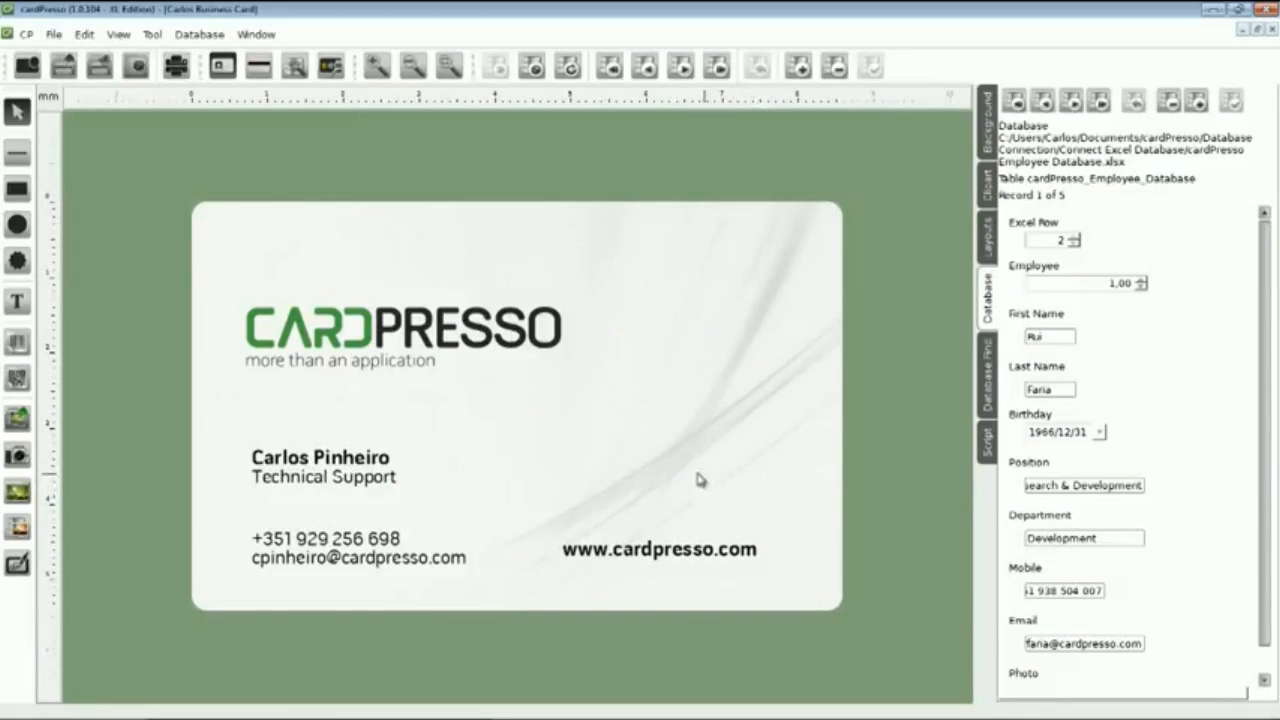
pyautogui.moveTo(463, 442)
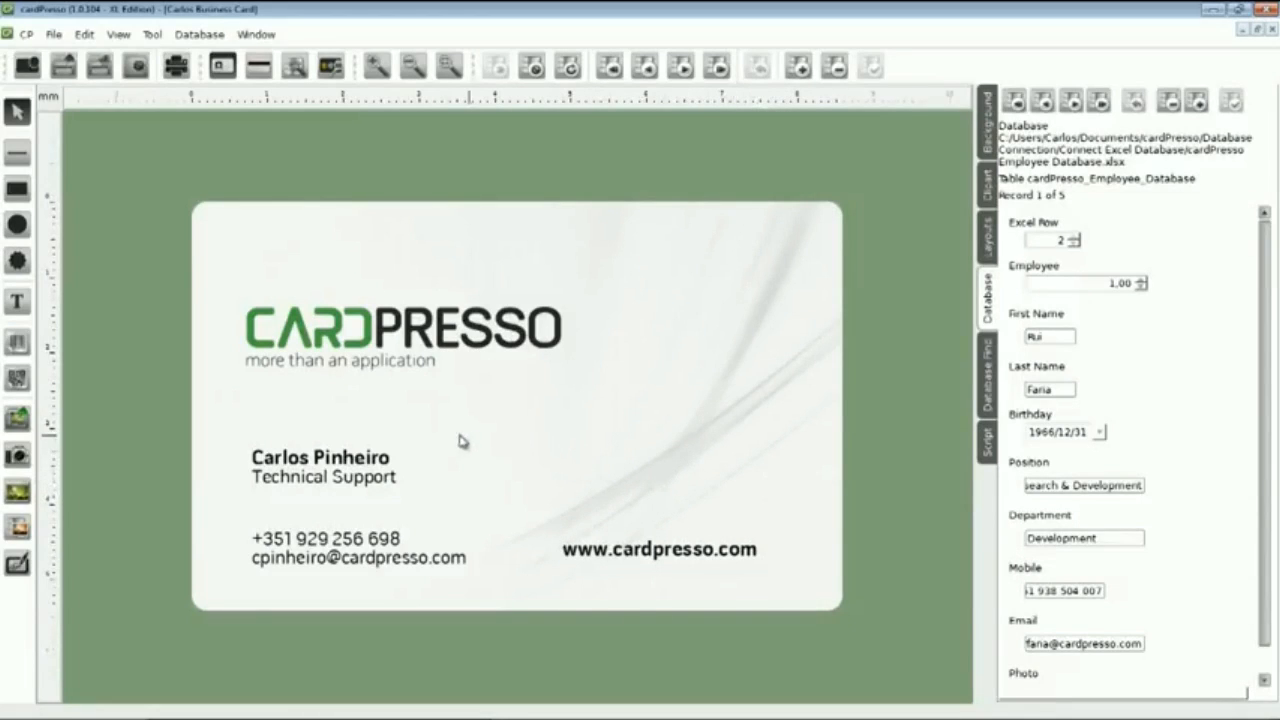
pyautogui.moveTo(362, 458)
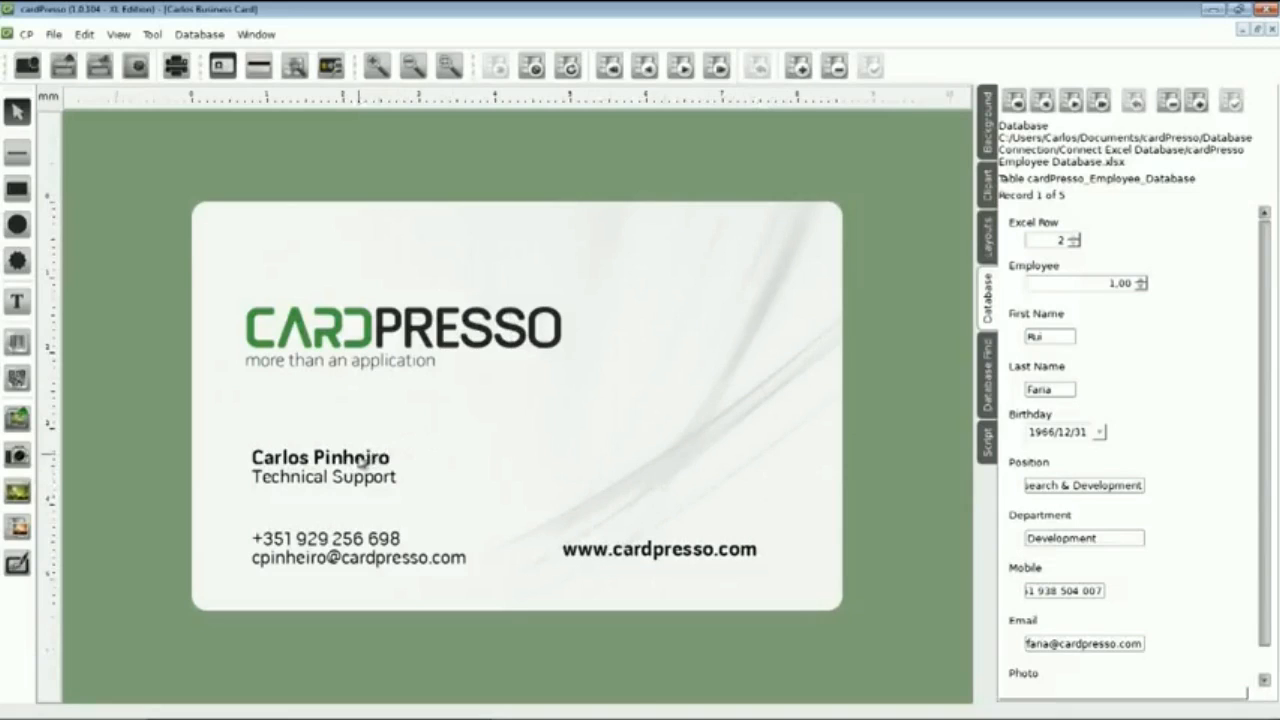
# Bind the name text to cardPresso_Employee_Database's First Name column, showing Rui.
pyautogui.click(322, 457)
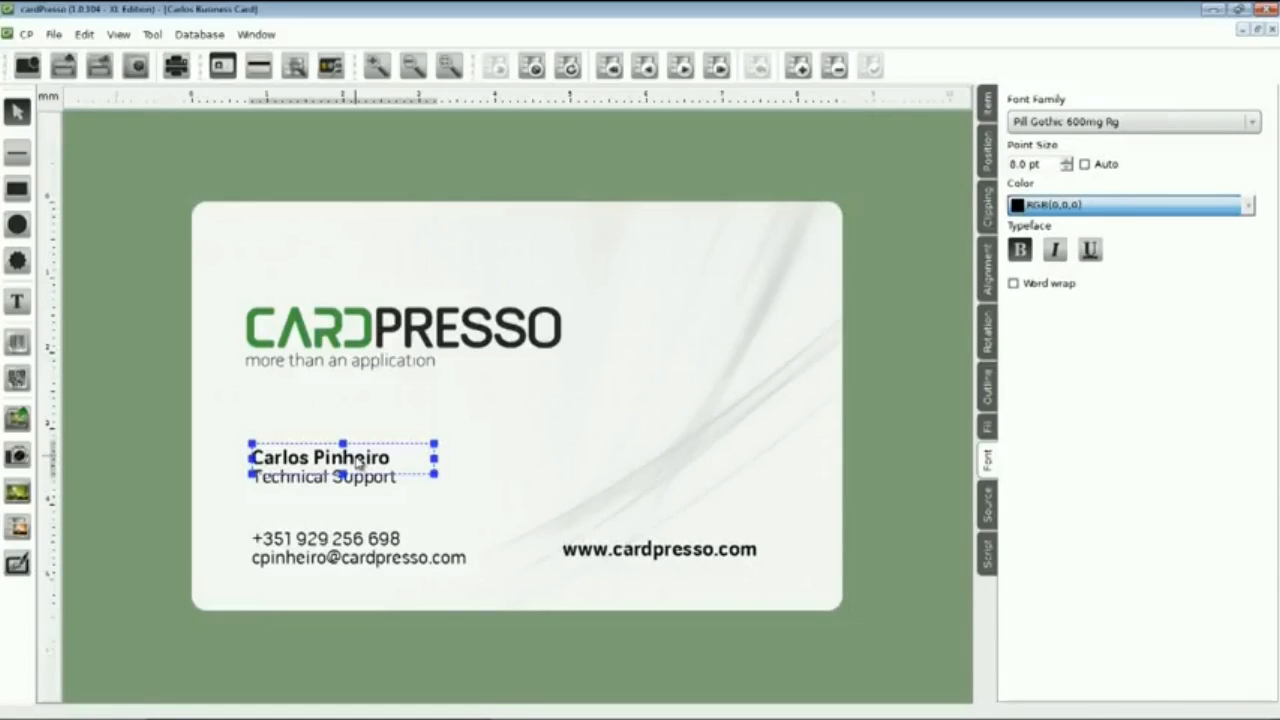
pyautogui.moveTo(619, 471)
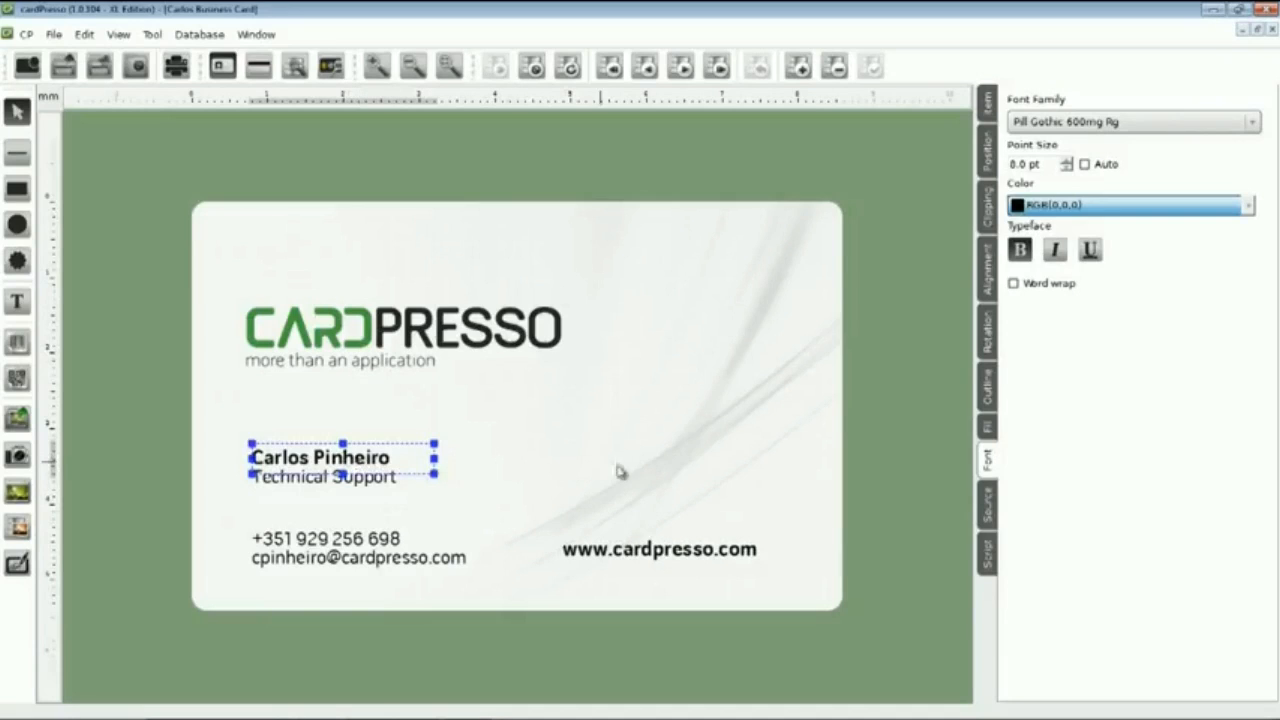
pyautogui.moveTo(928, 510)
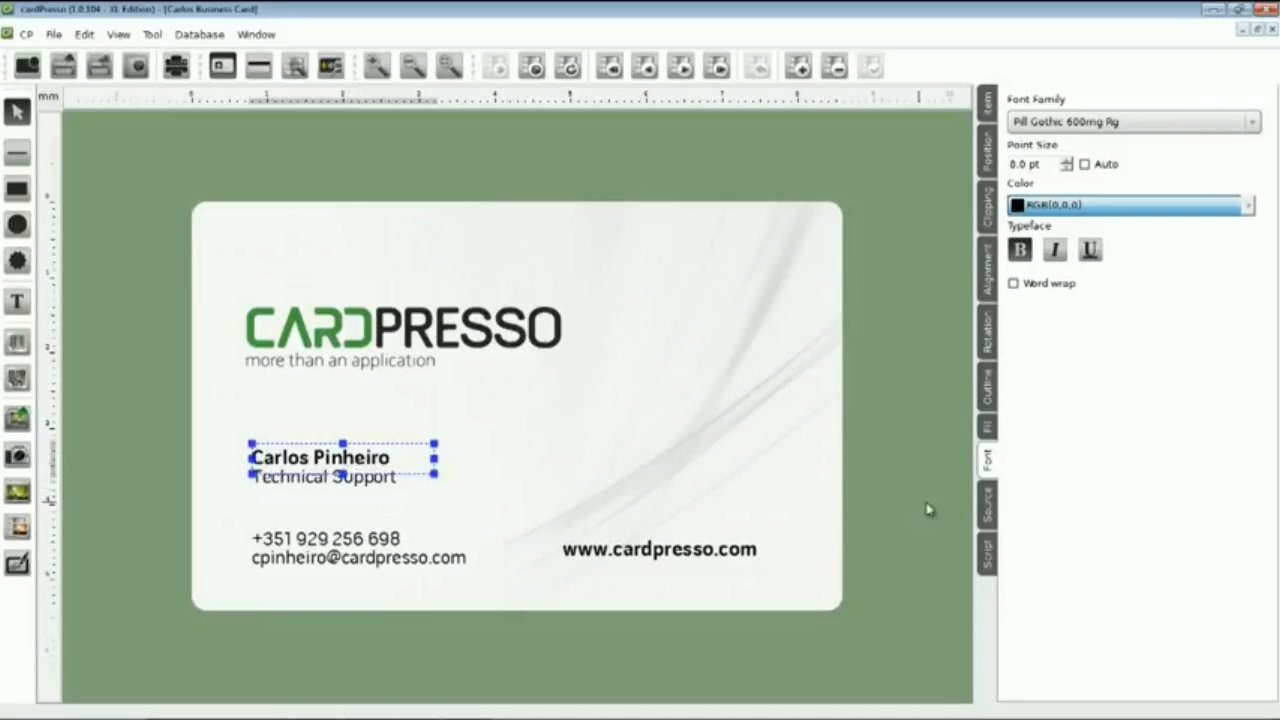
pyautogui.click(987, 504)
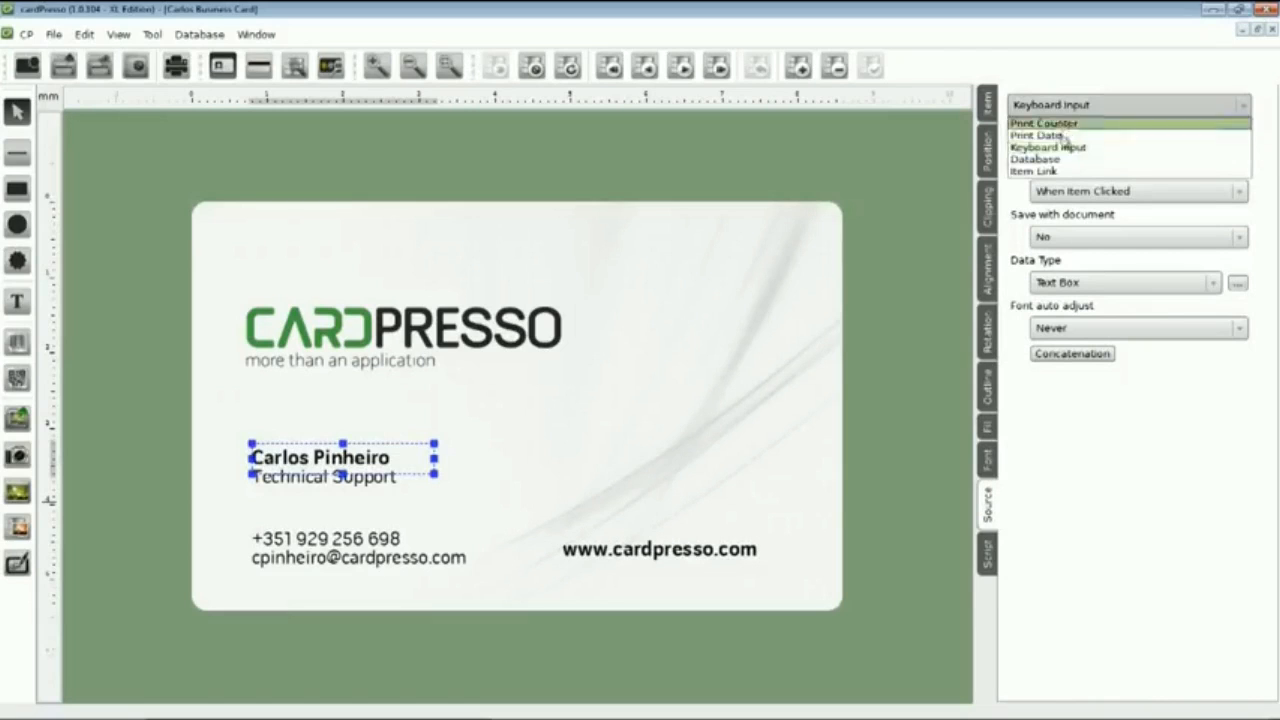
pyautogui.click(1042, 159)
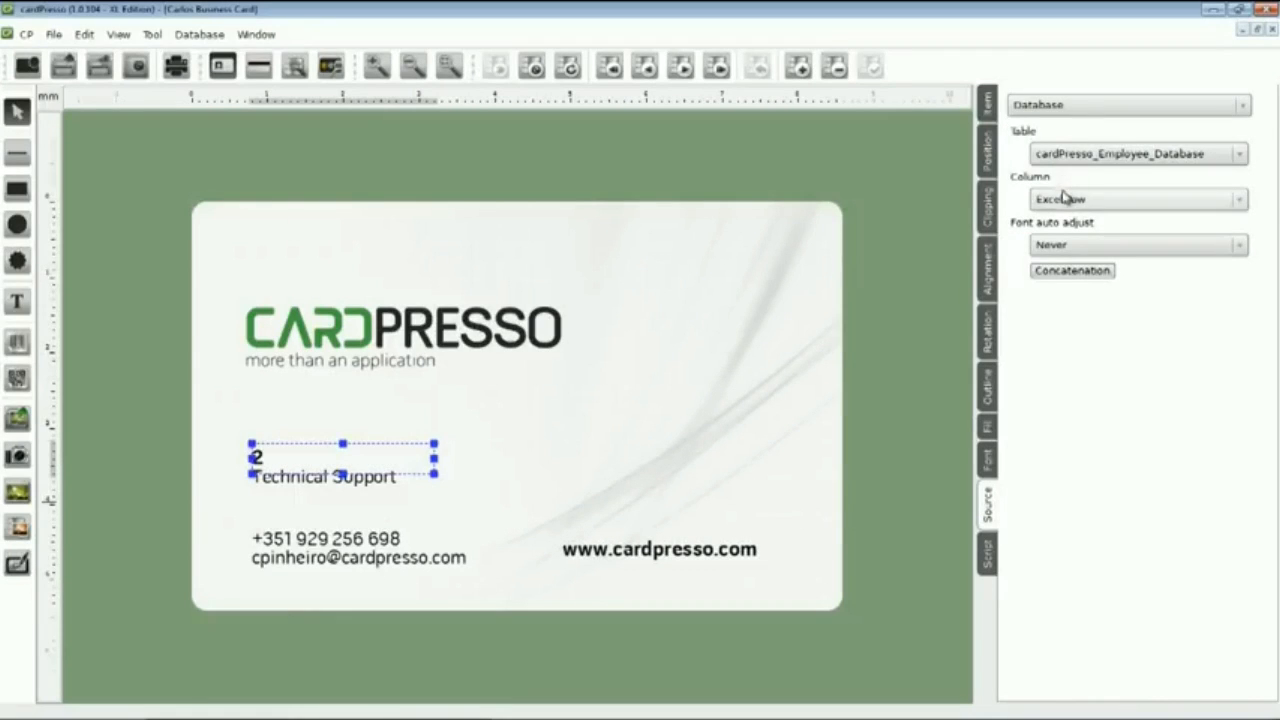
pyautogui.click(1135, 198)
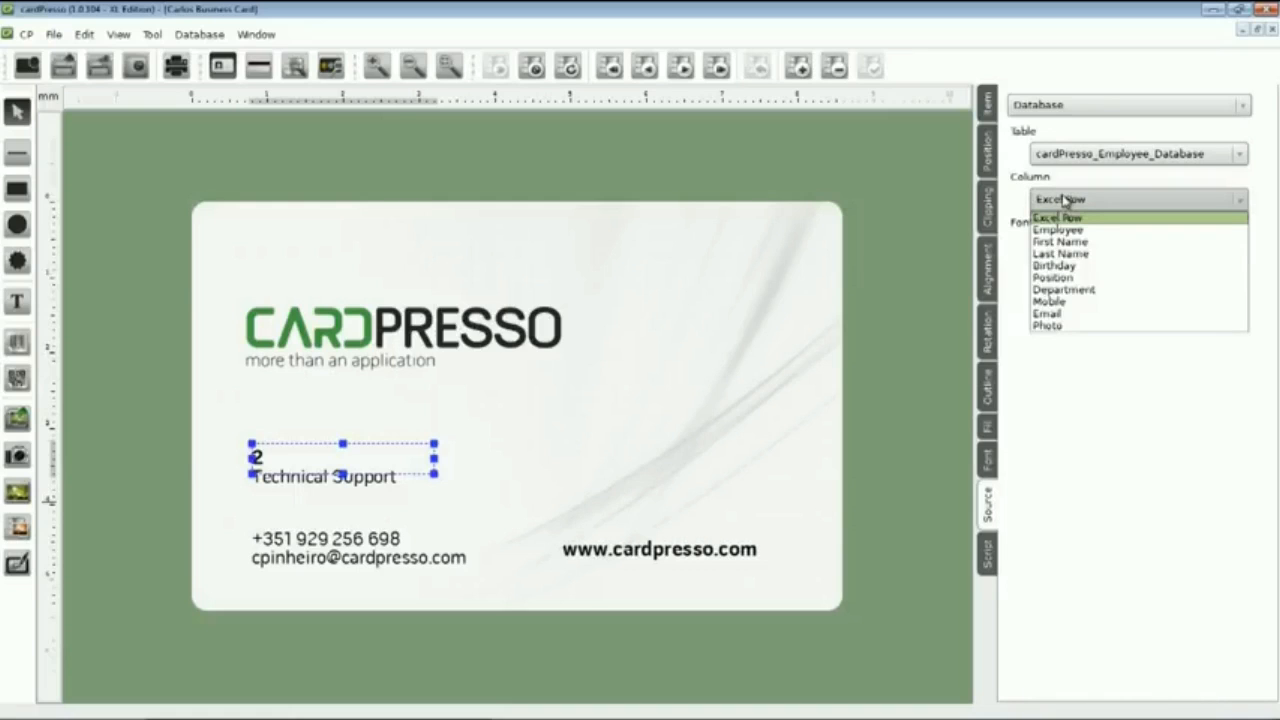
pyautogui.moveTo(1067, 225)
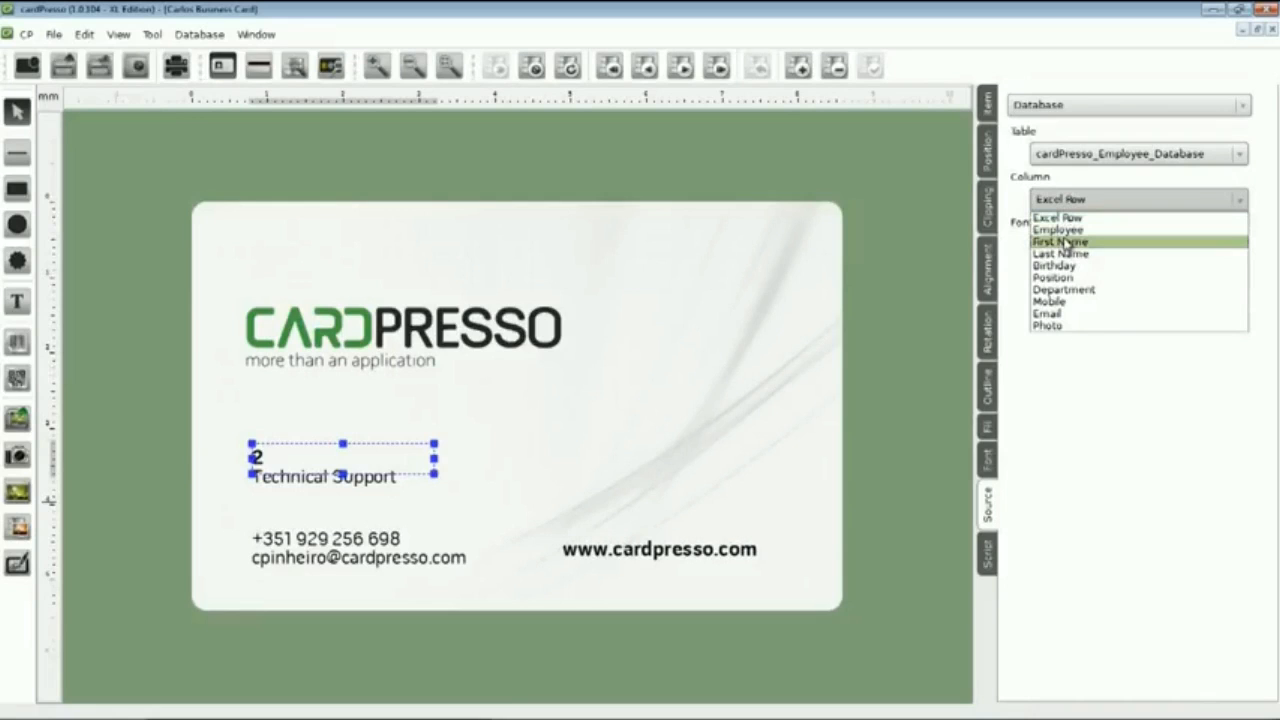
pyautogui.click(1060, 241)
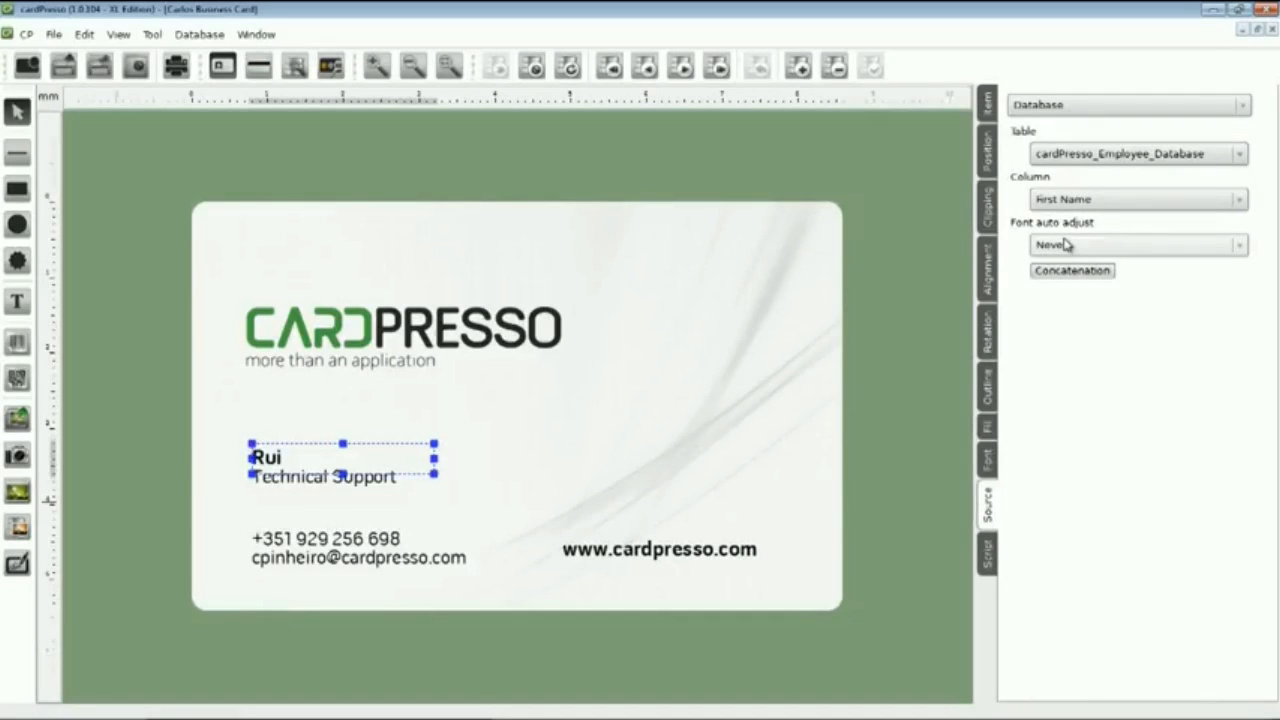
pyautogui.moveTo(1065, 247)
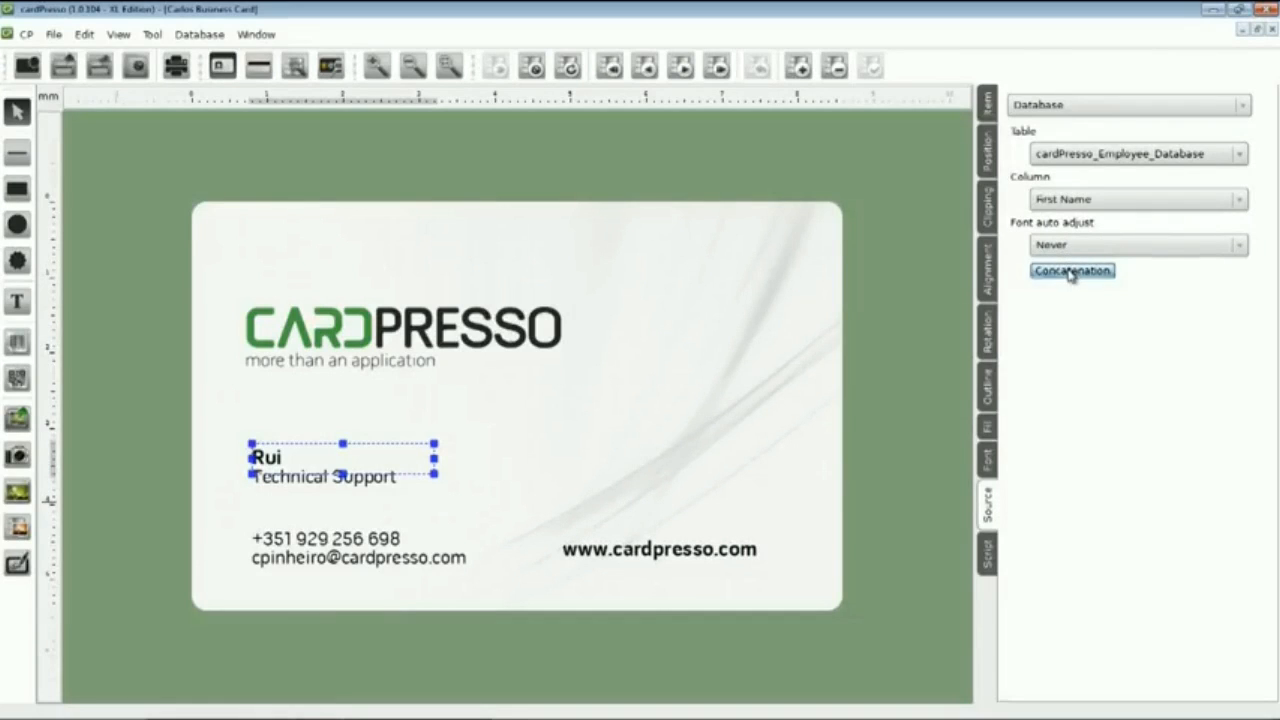
# Enable column concatenation on the name field and append LAST_NAME.
pyautogui.click(1072, 270)
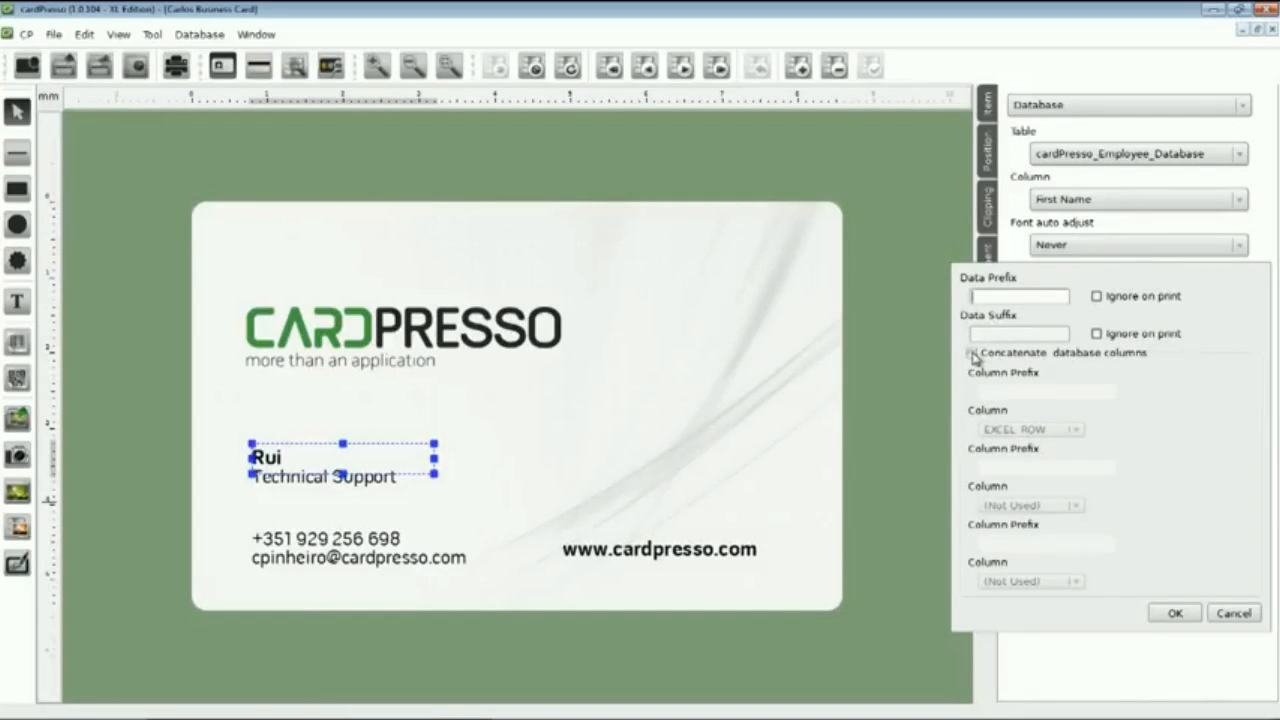
pyautogui.click(970, 352)
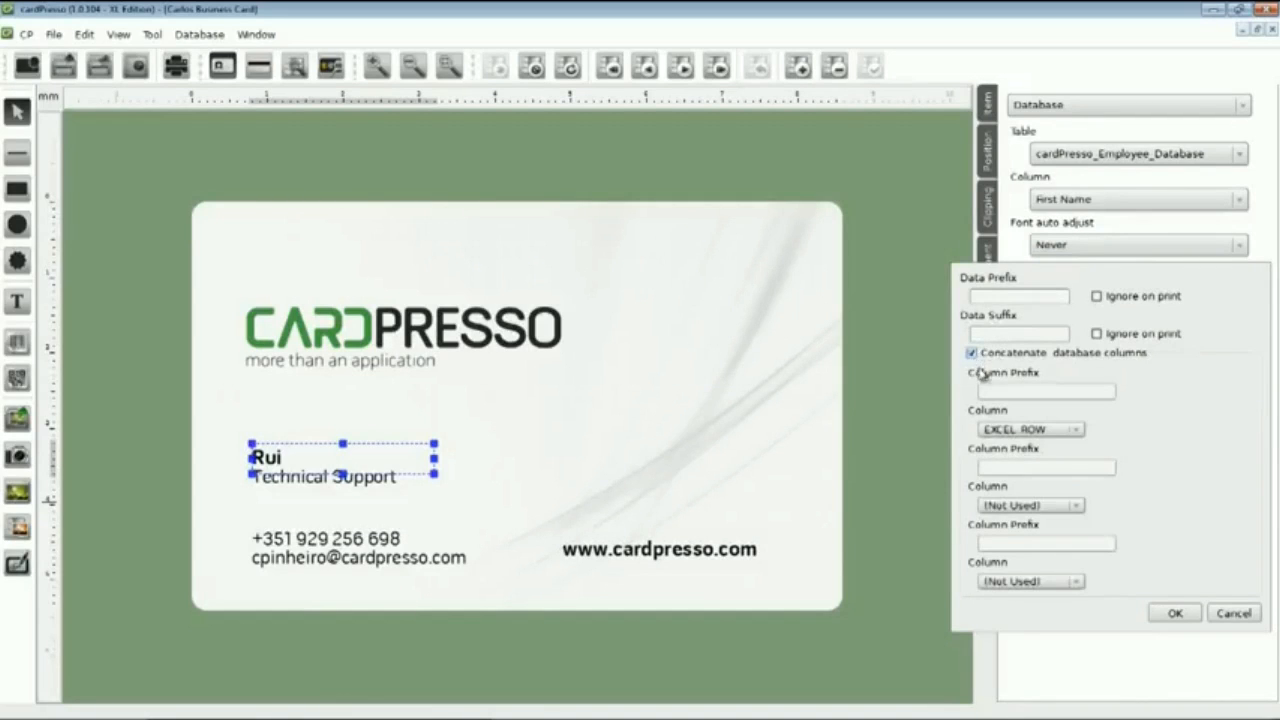
pyautogui.click(1030, 429)
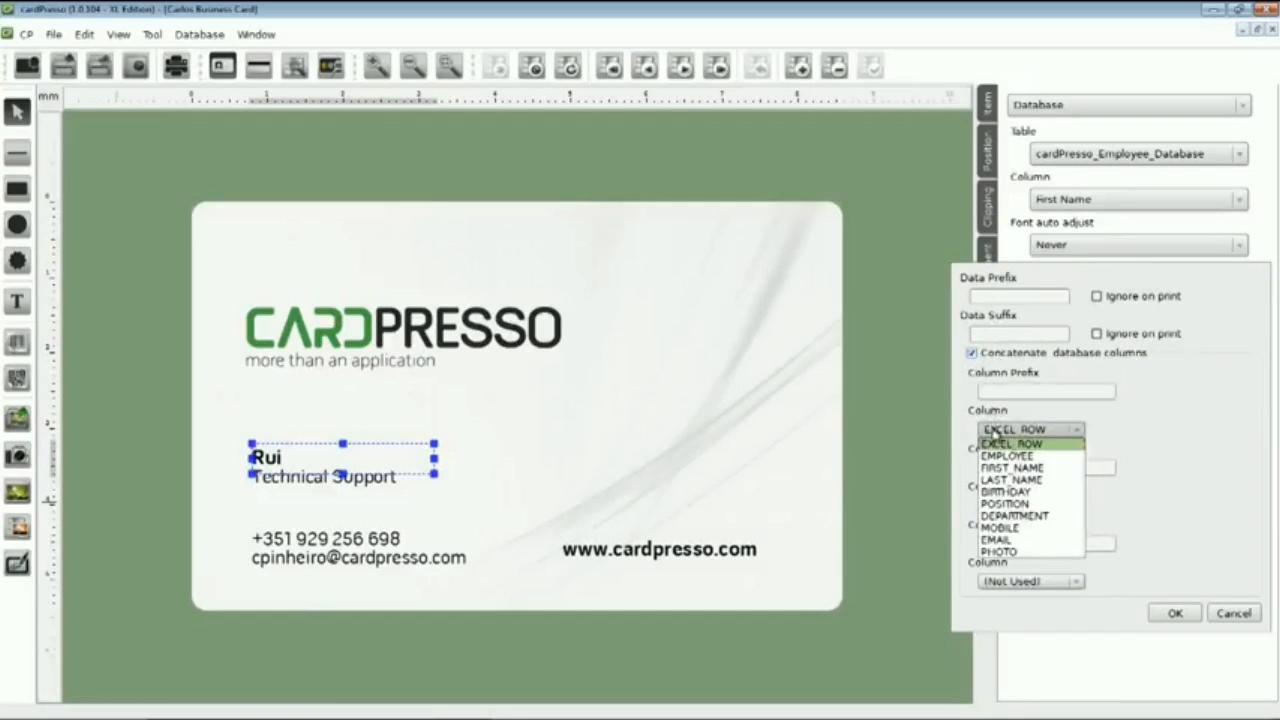
pyautogui.click(1012, 479)
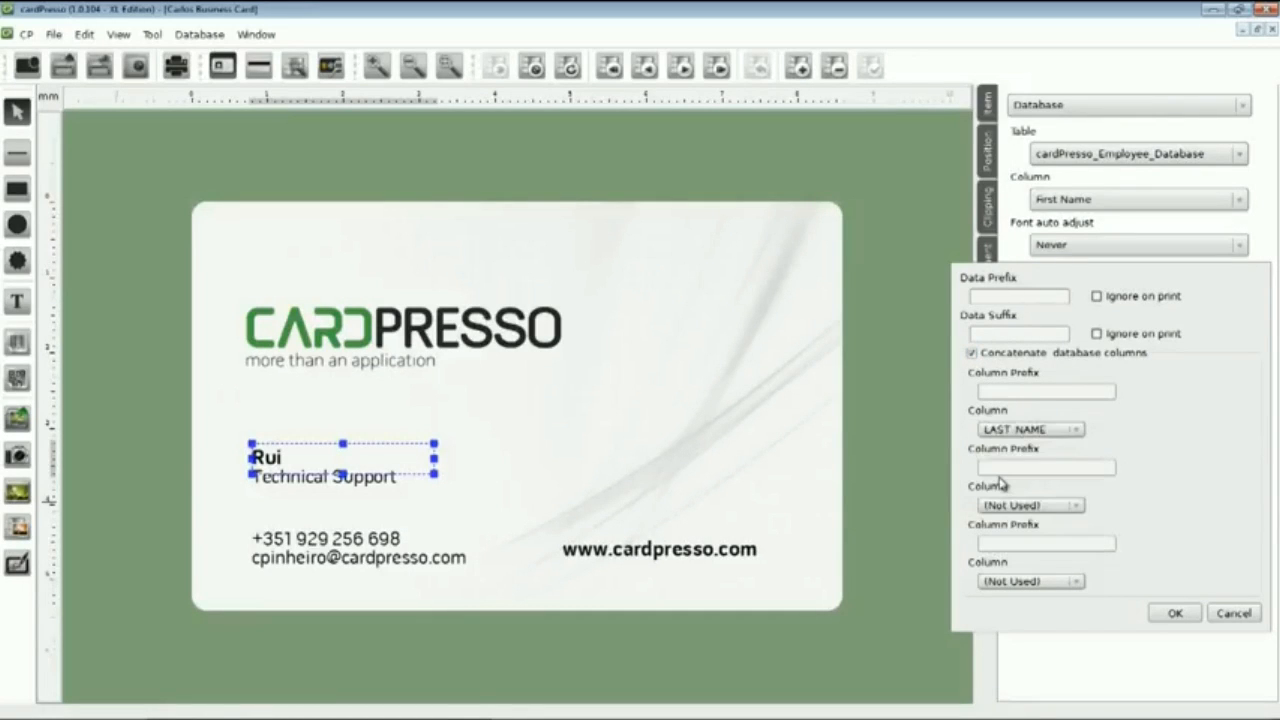
pyautogui.moveTo(1002, 370)
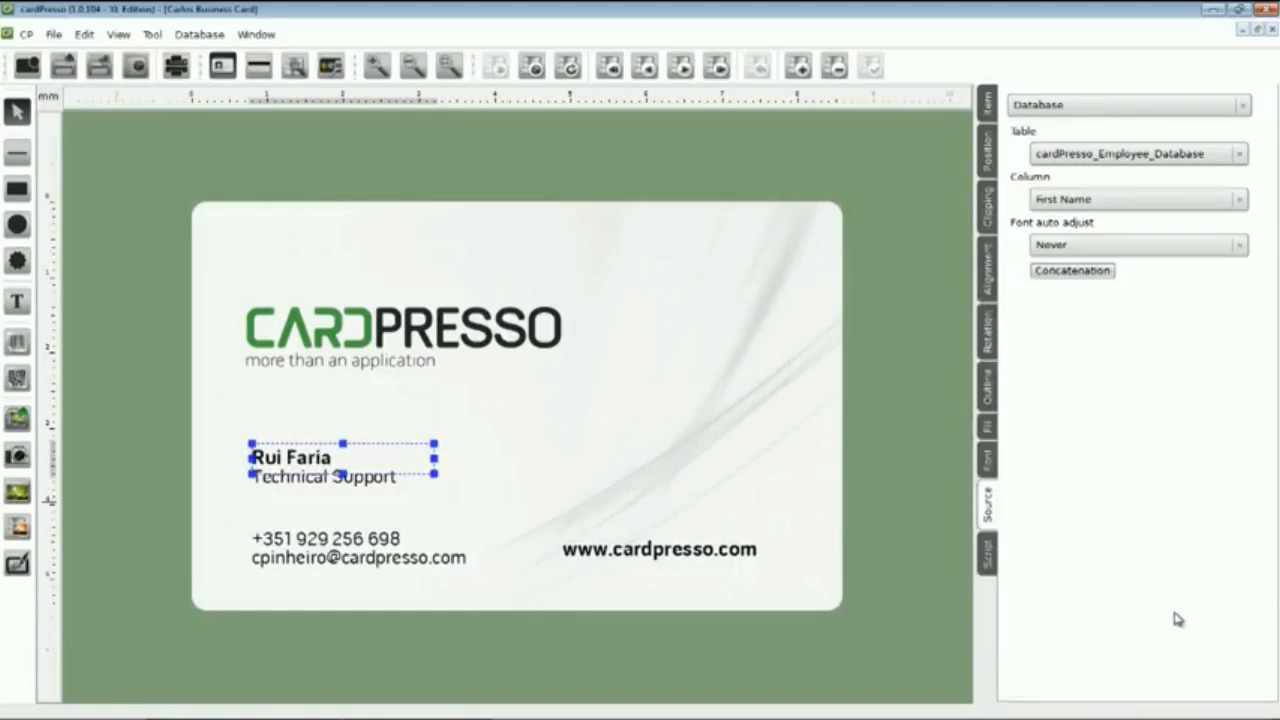
pyautogui.moveTo(1054, 510)
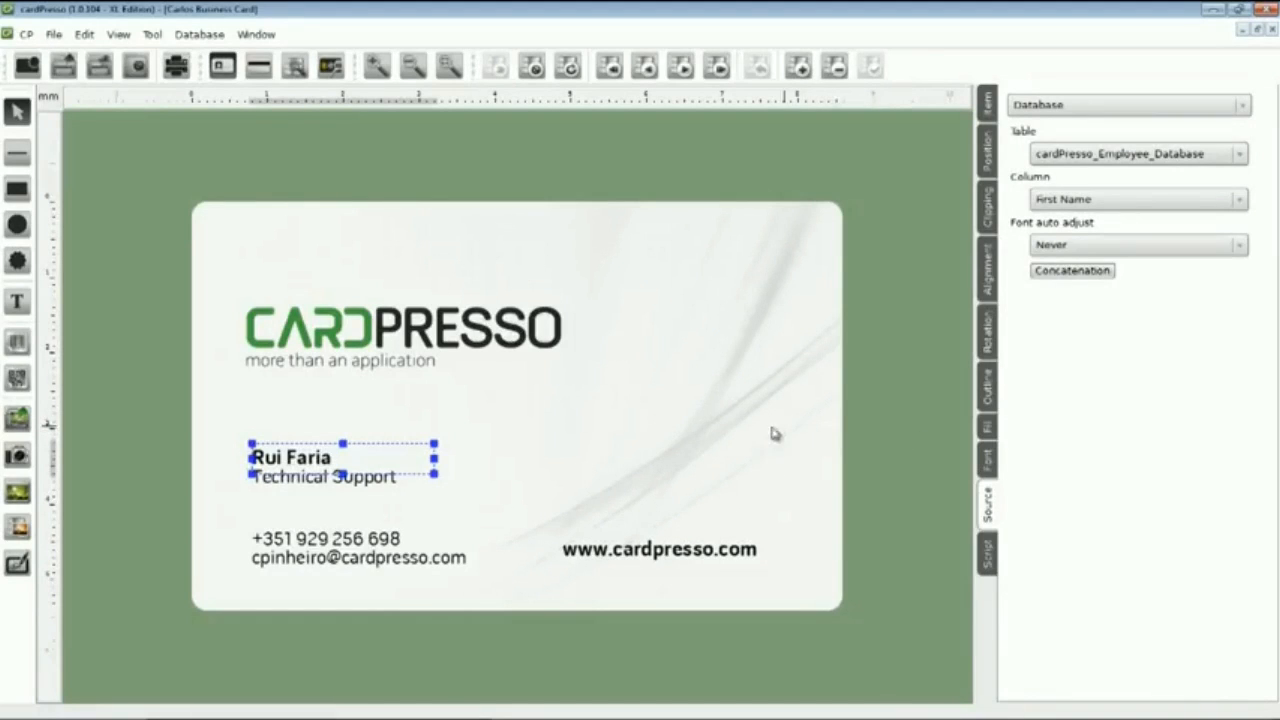
pyautogui.moveTo(497, 467)
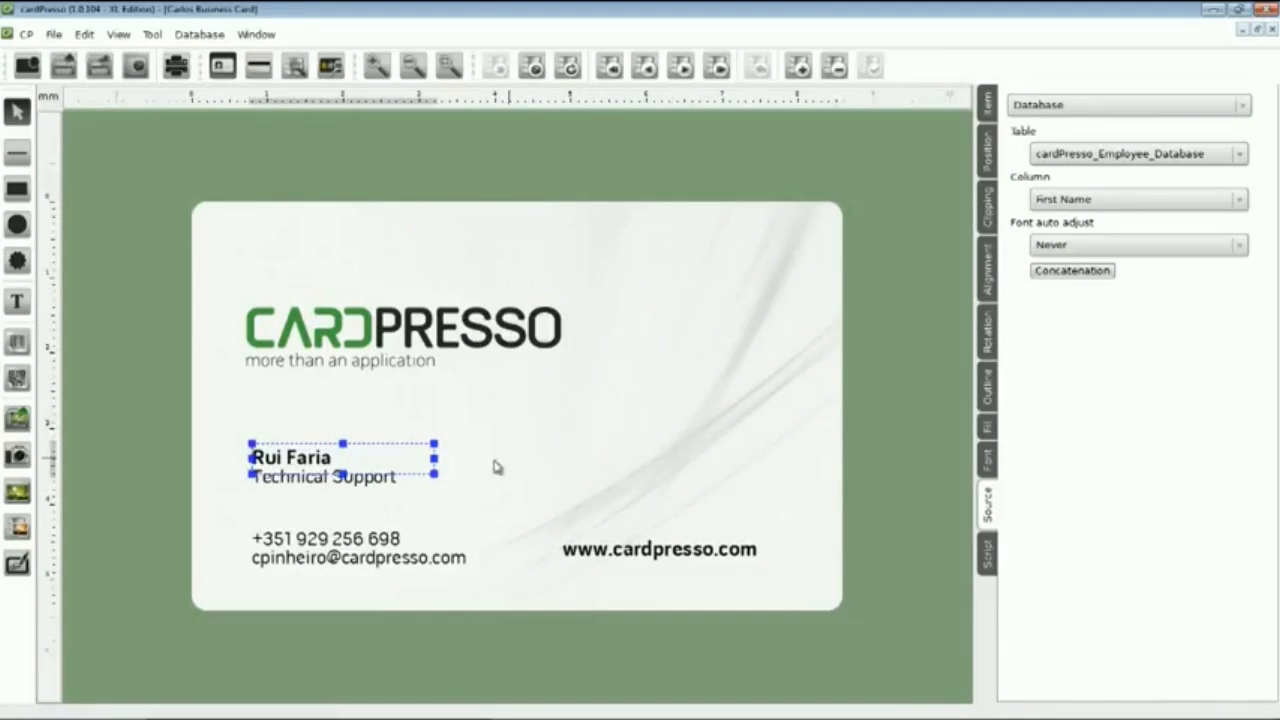
pyautogui.moveTo(397, 485)
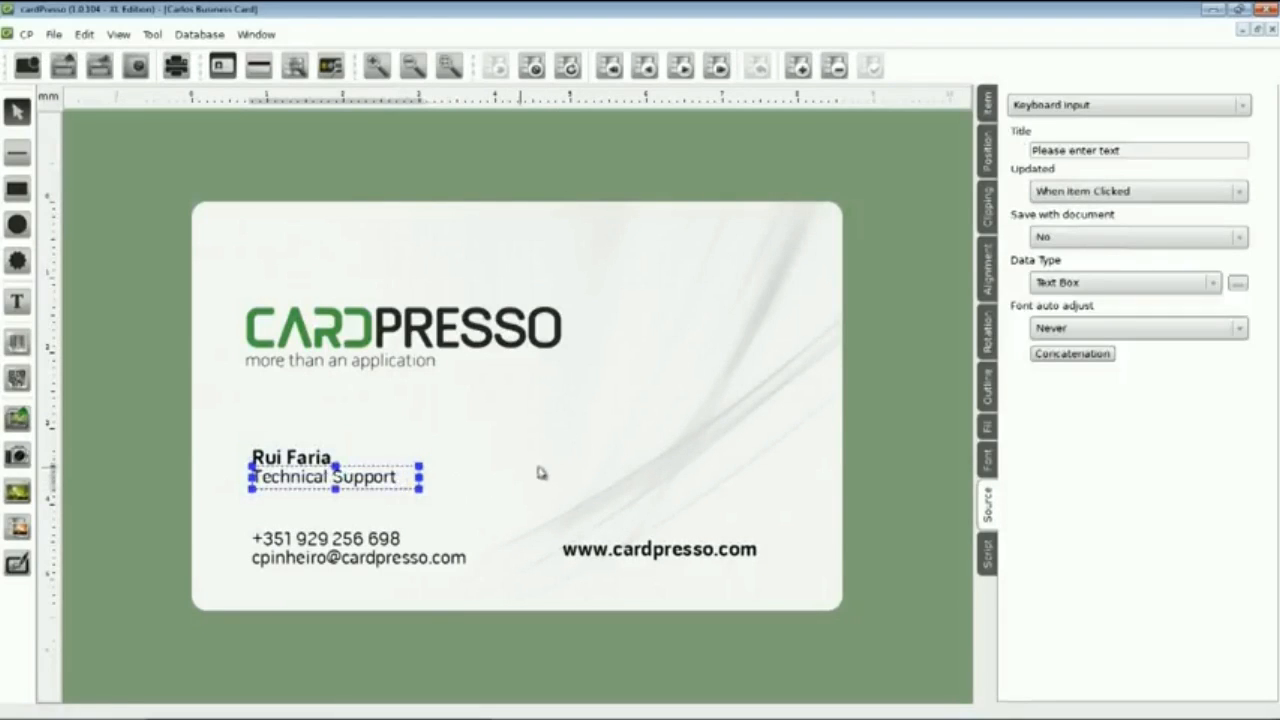
pyautogui.moveTo(1010, 158)
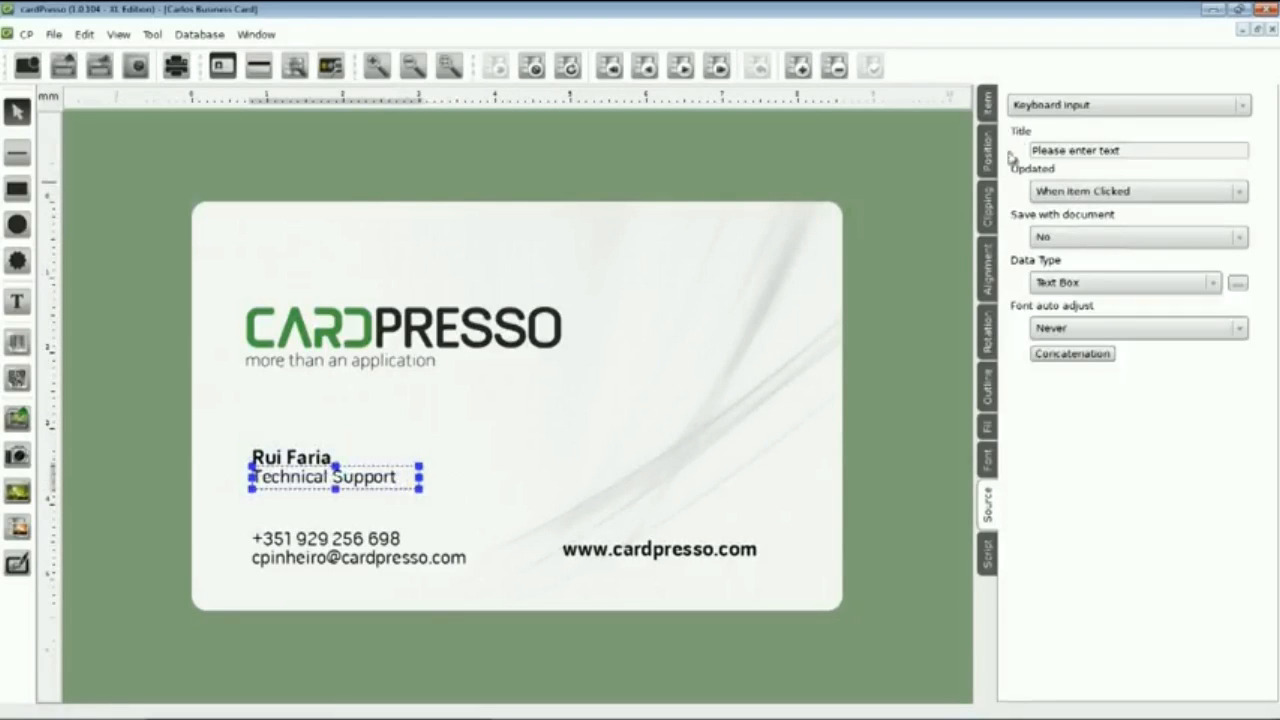
# Bind the job title text to the Position column, showing Research & Development.
pyautogui.click(1238, 104)
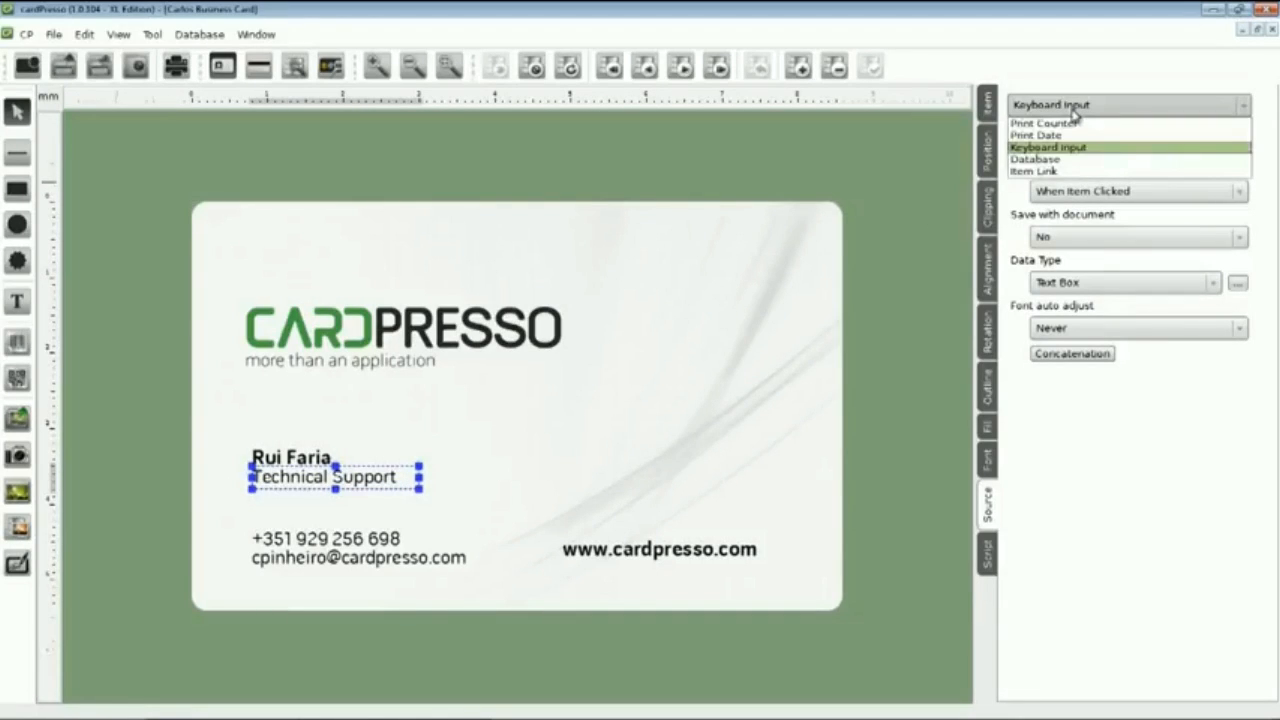
pyautogui.click(1037, 159)
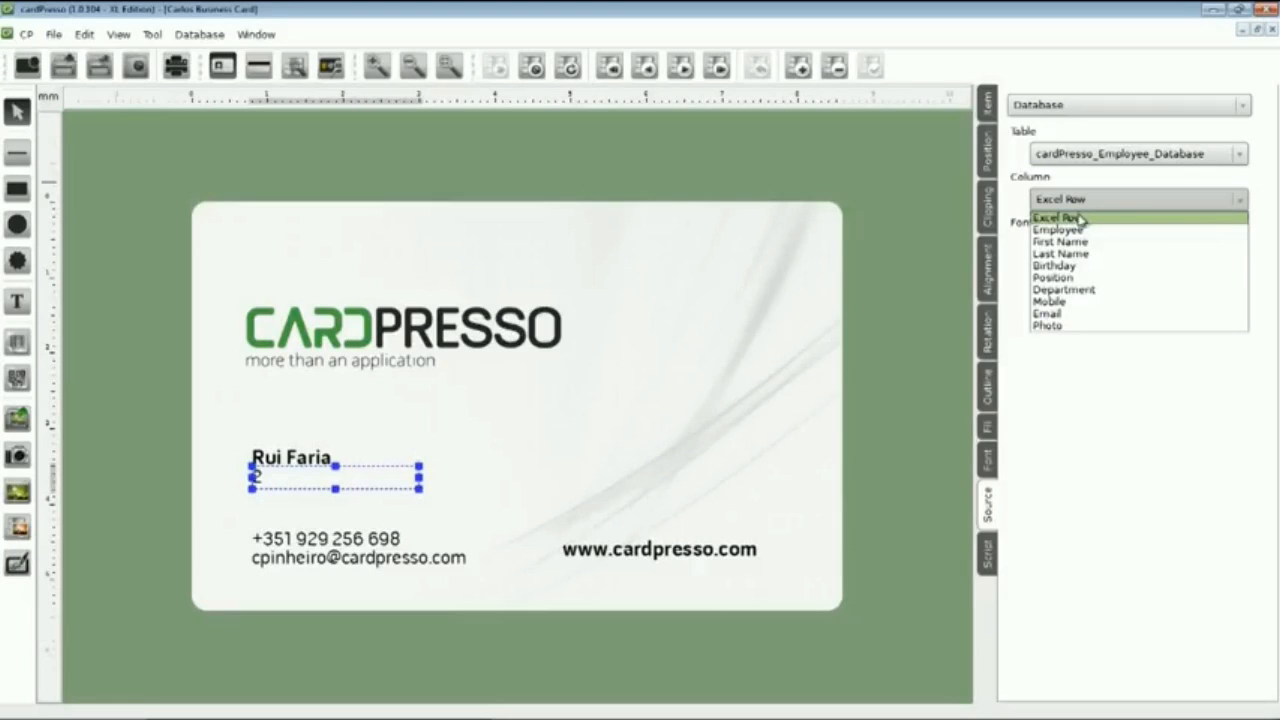
pyautogui.moveTo(1075, 277)
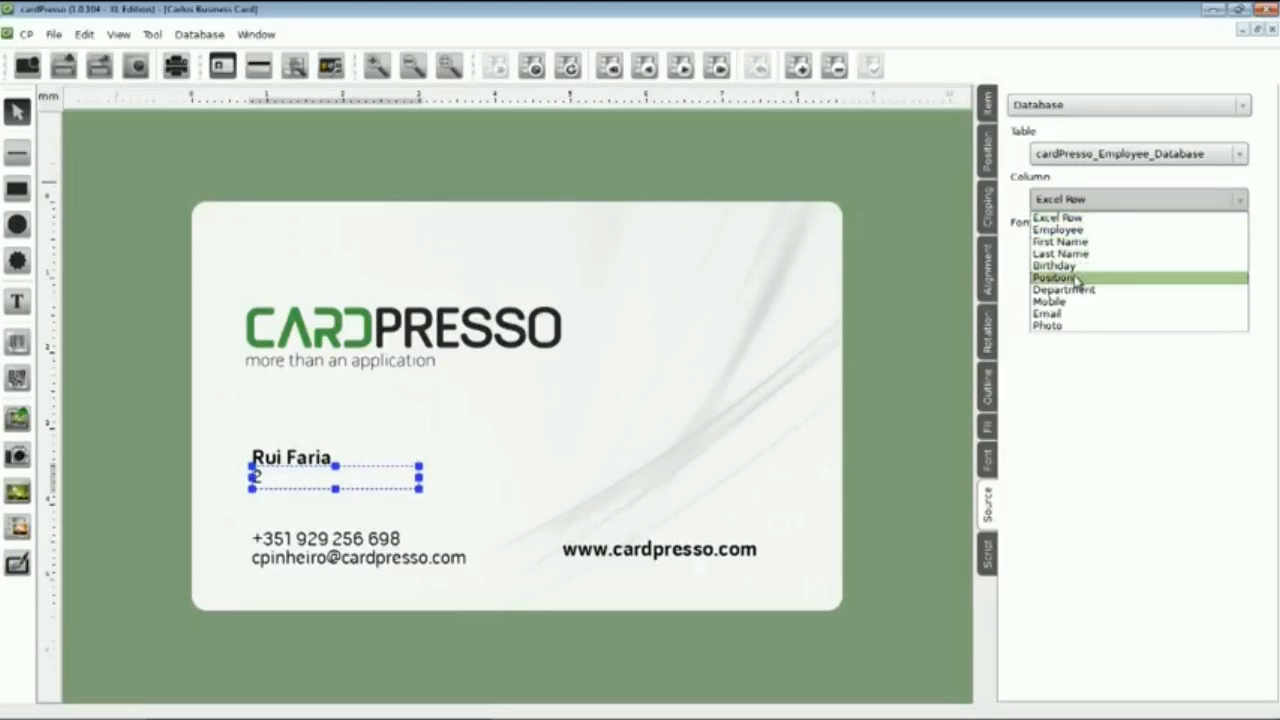
pyautogui.click(1051, 277)
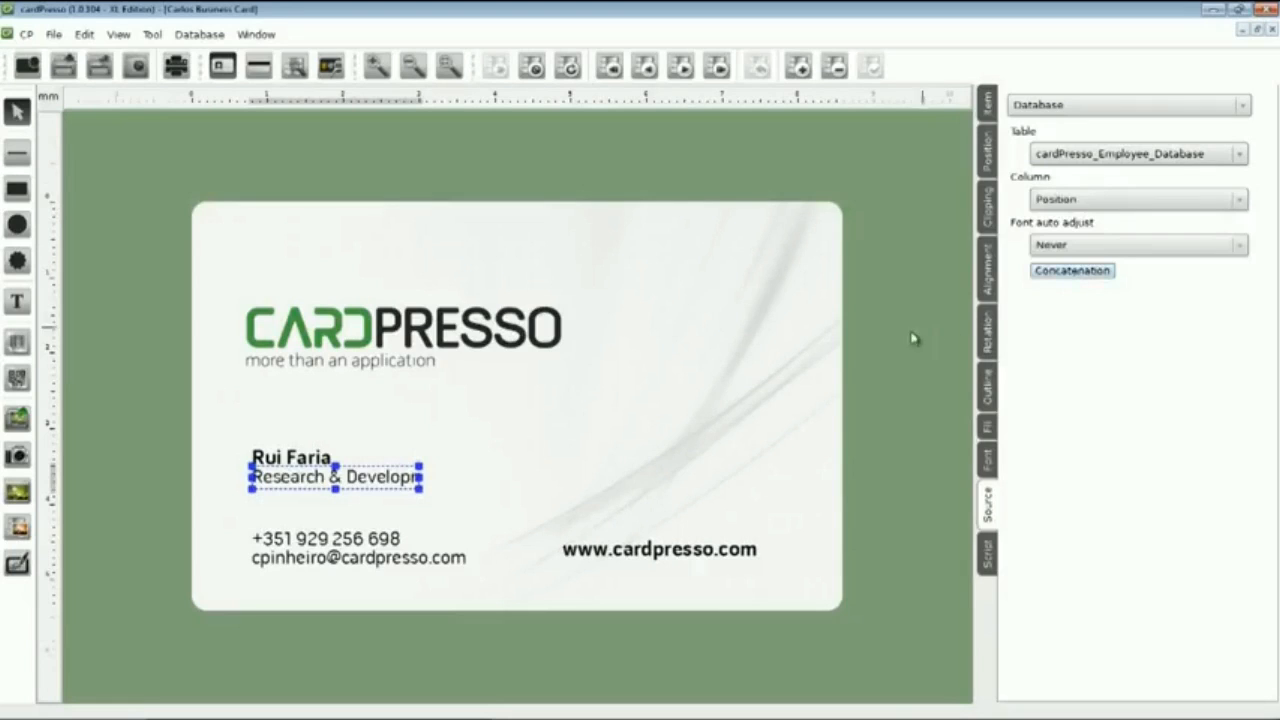
pyautogui.moveTo(458, 477)
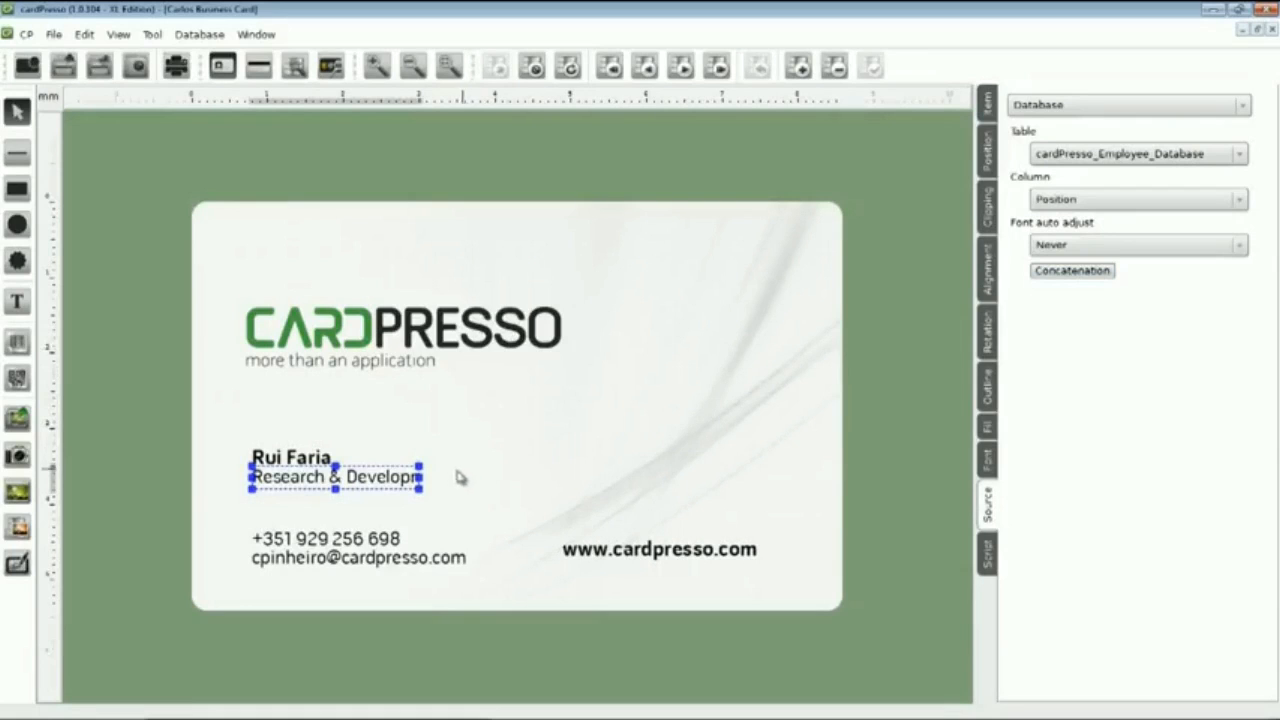
pyautogui.moveTo(420, 477); pyautogui.dragTo(505, 479)
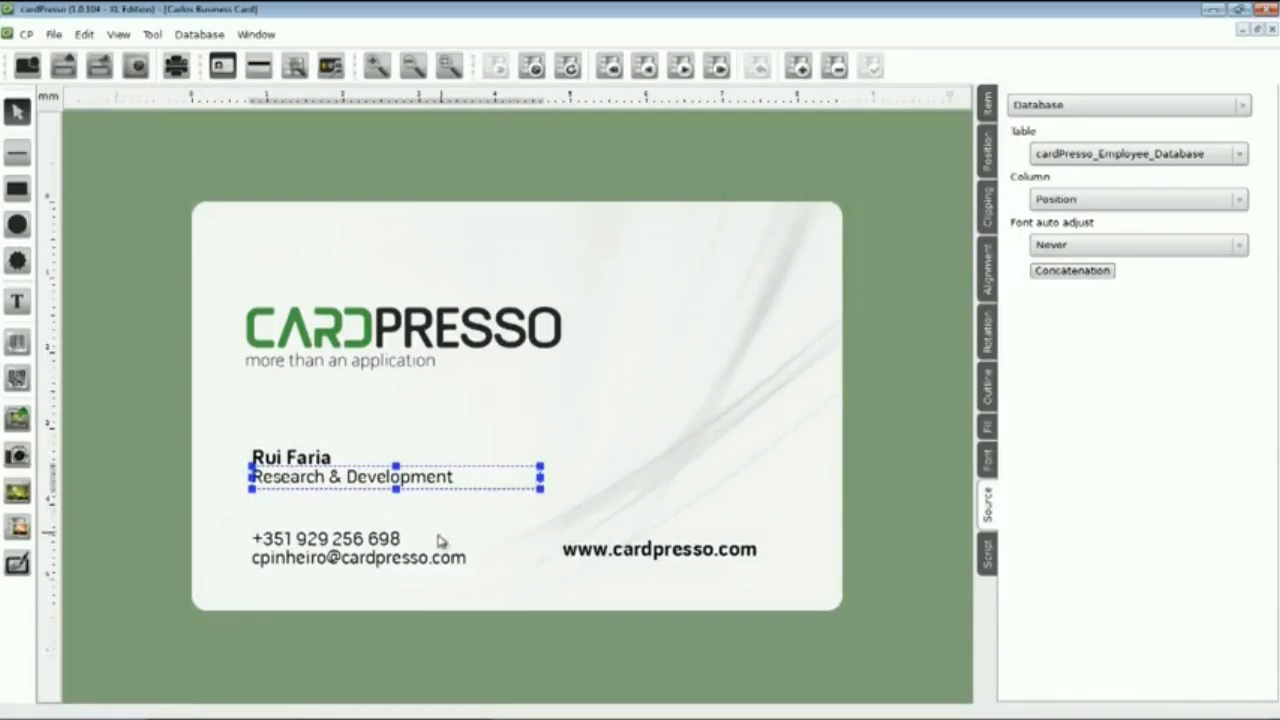
pyautogui.click(325, 540)
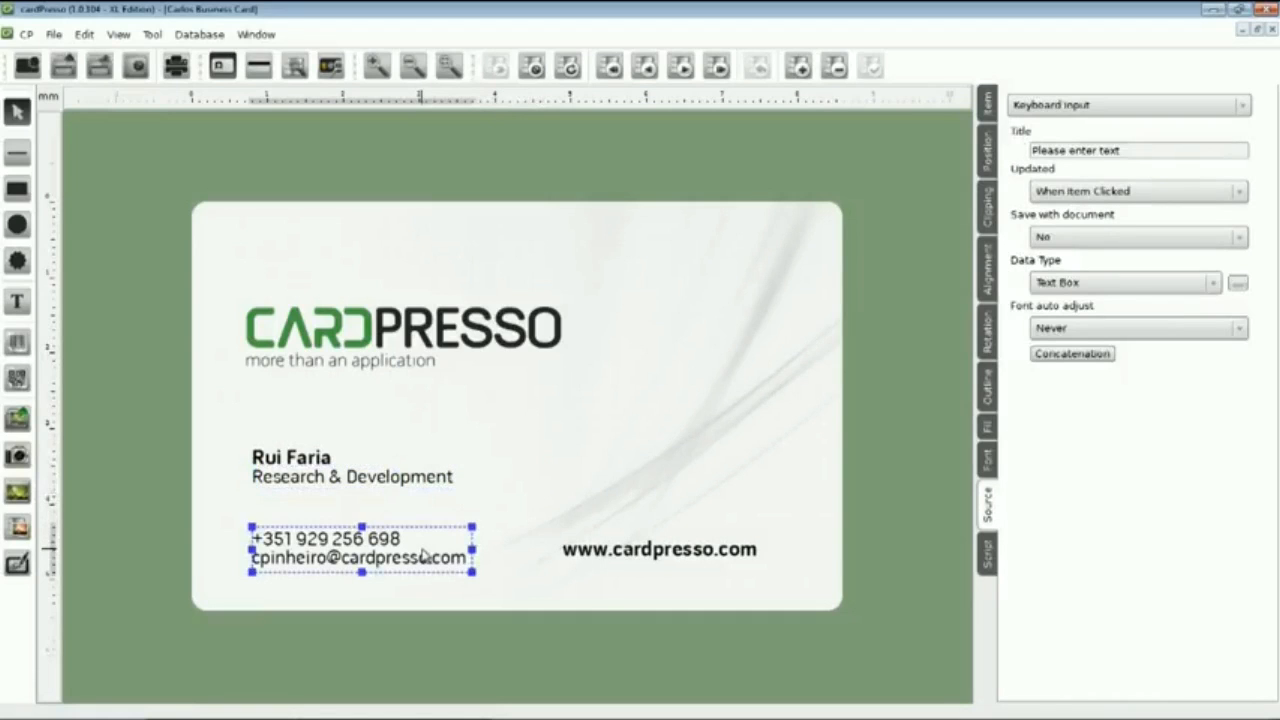
pyautogui.moveTo(533, 511)
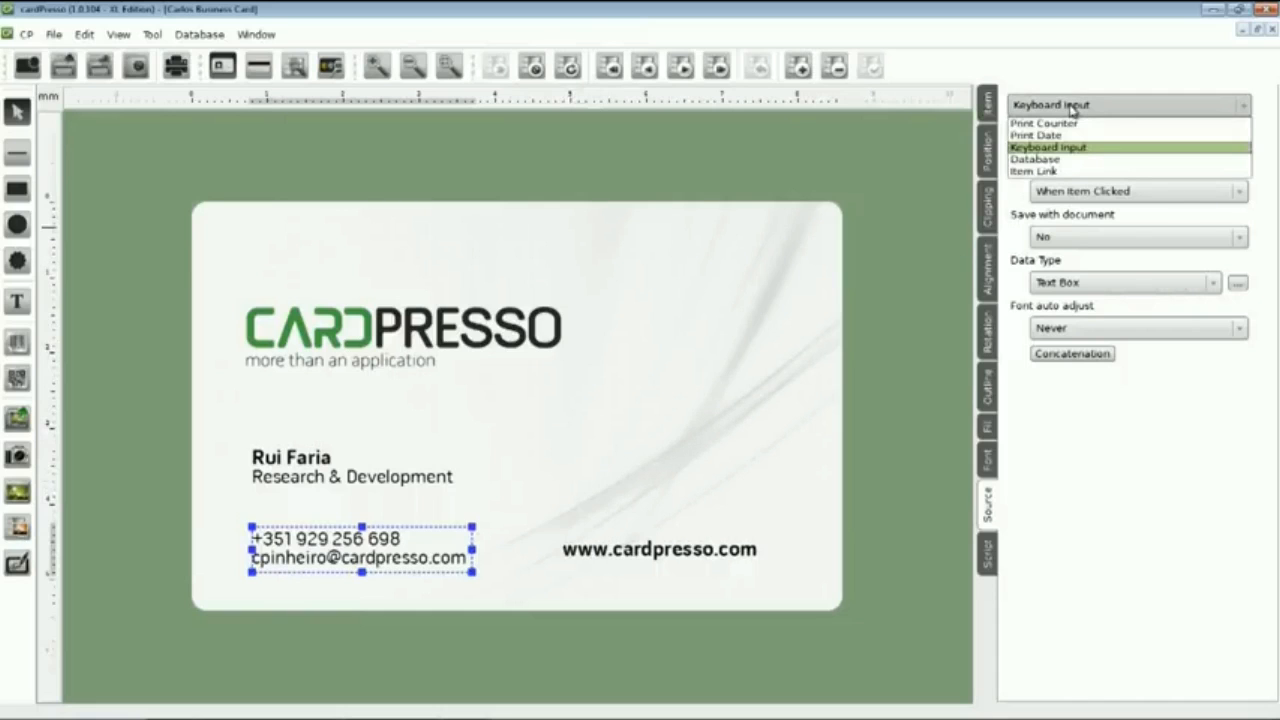
pyautogui.click(1040, 158)
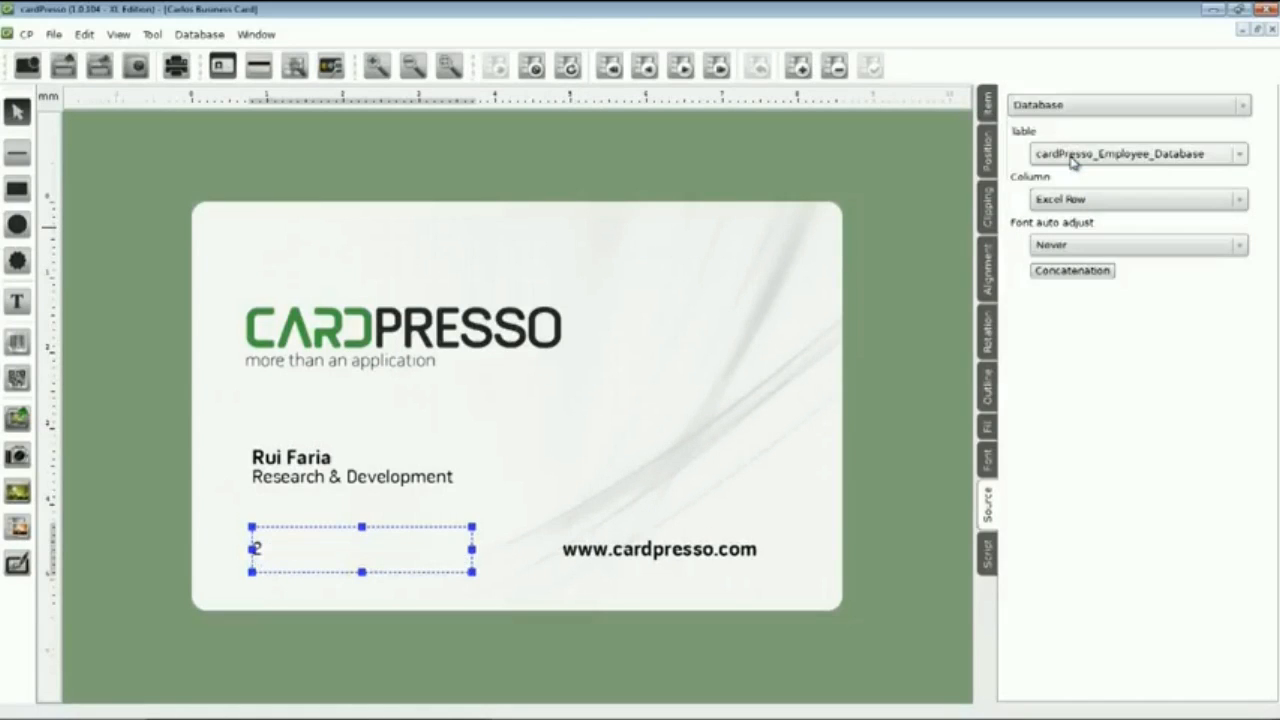
pyautogui.click(1135, 199)
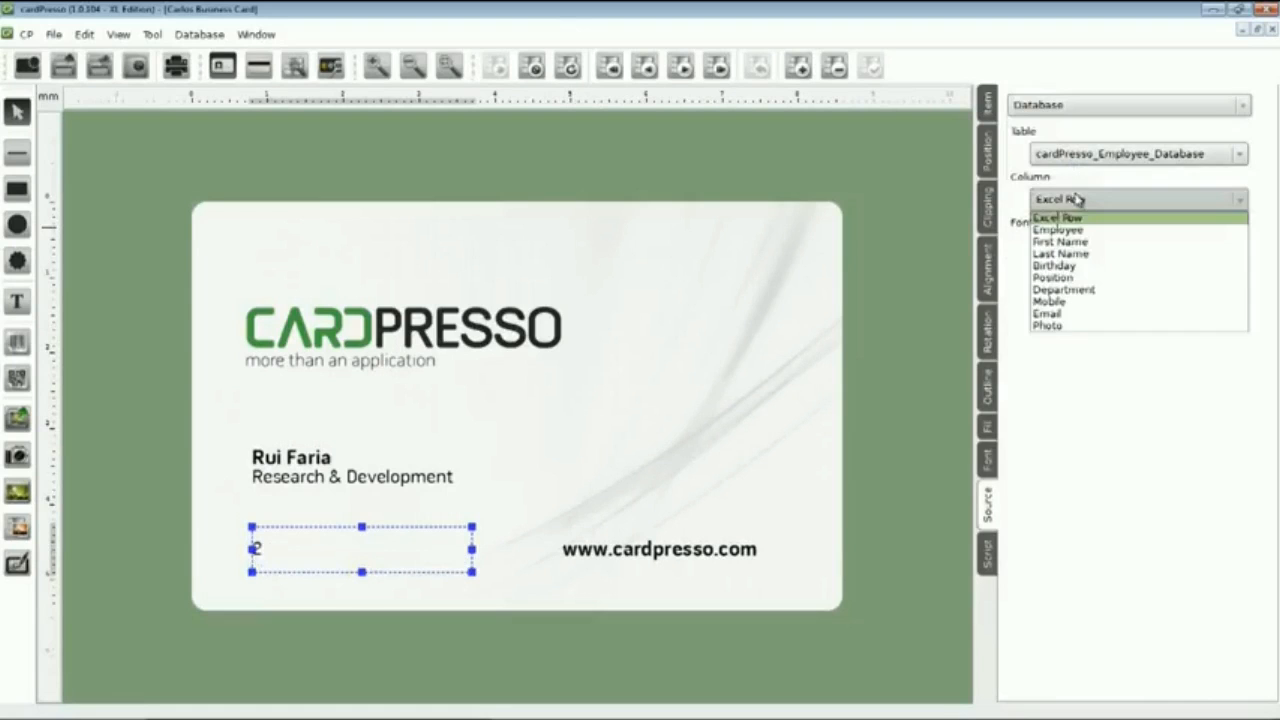
pyautogui.moveTo(1075, 302)
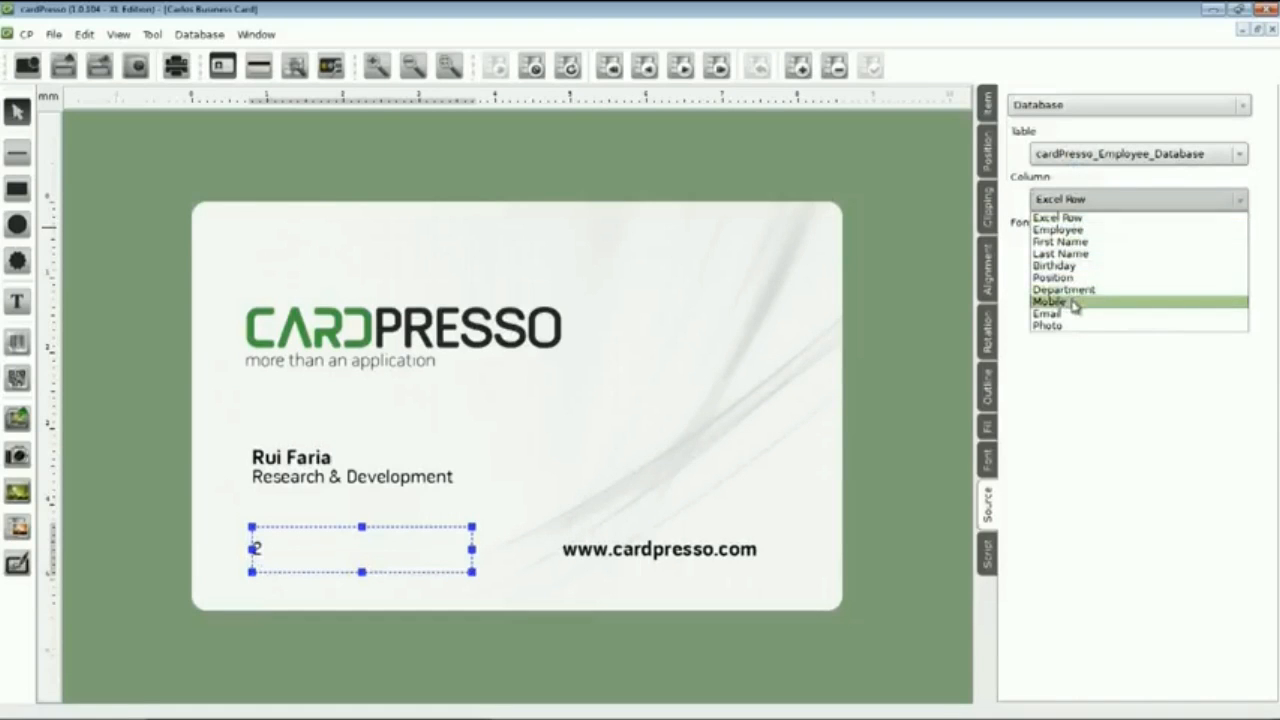
pyautogui.click(1051, 300)
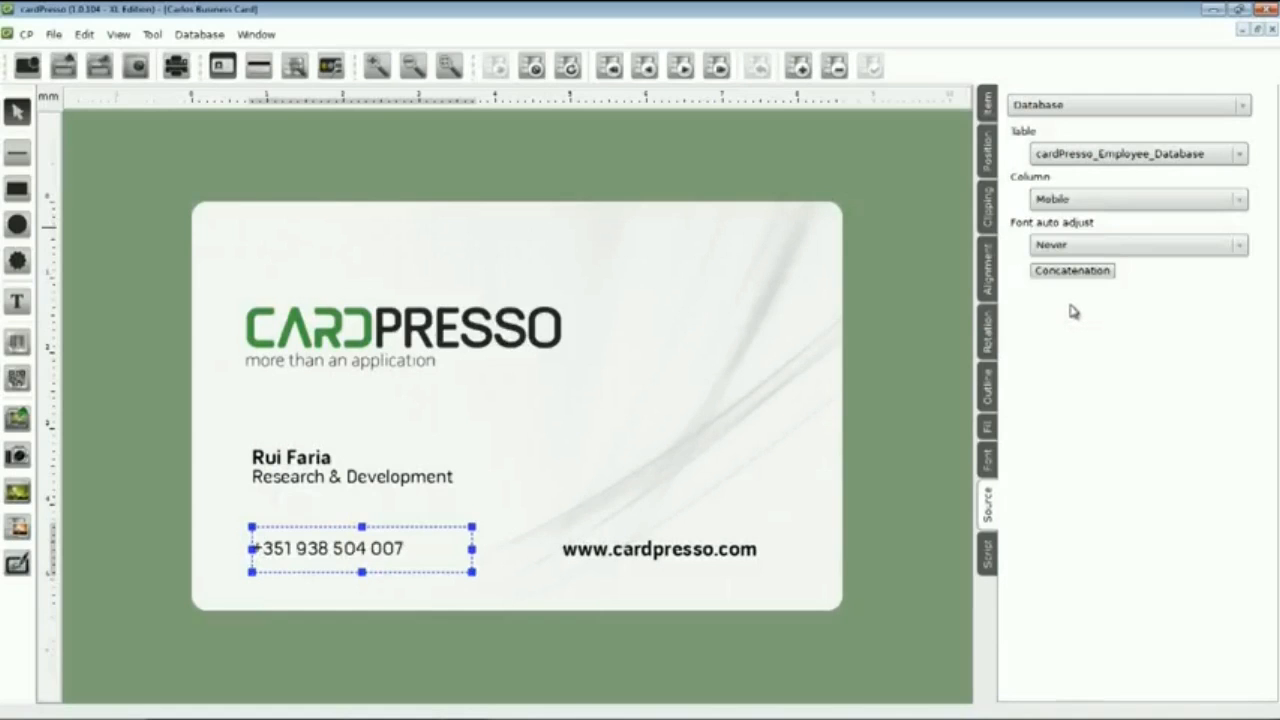
pyautogui.moveTo(997, 330)
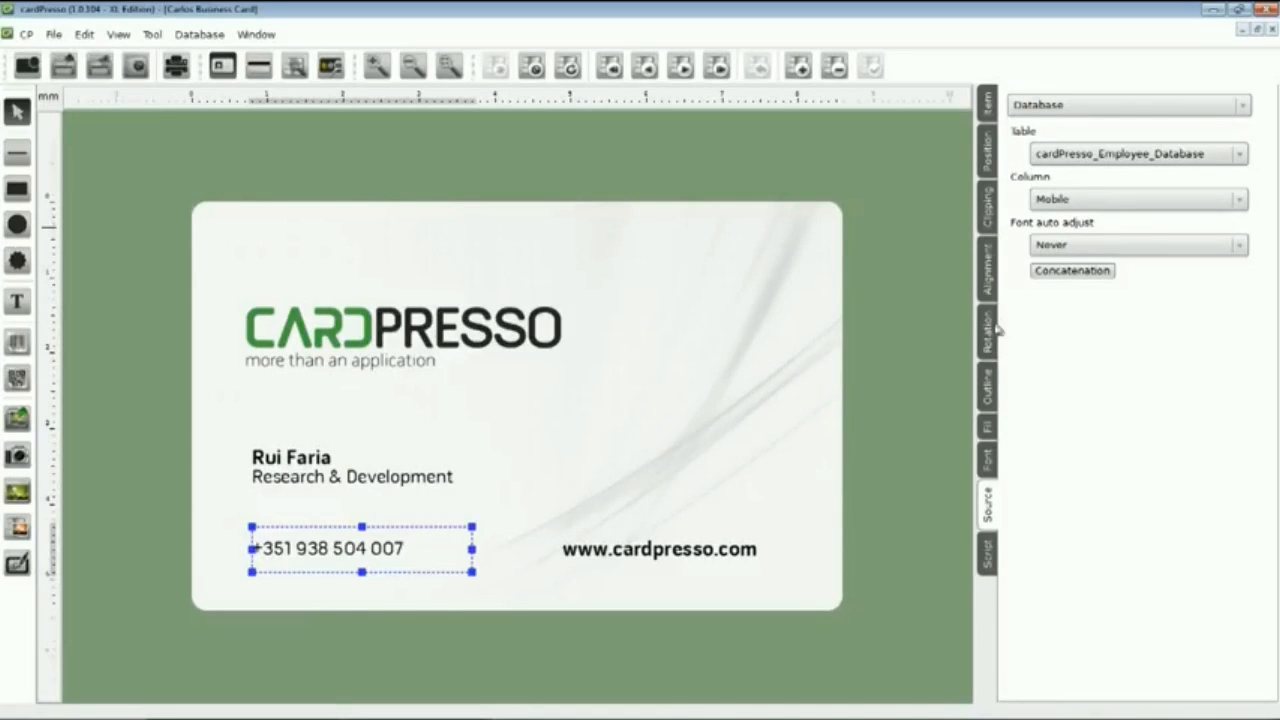
pyautogui.click(988, 295)
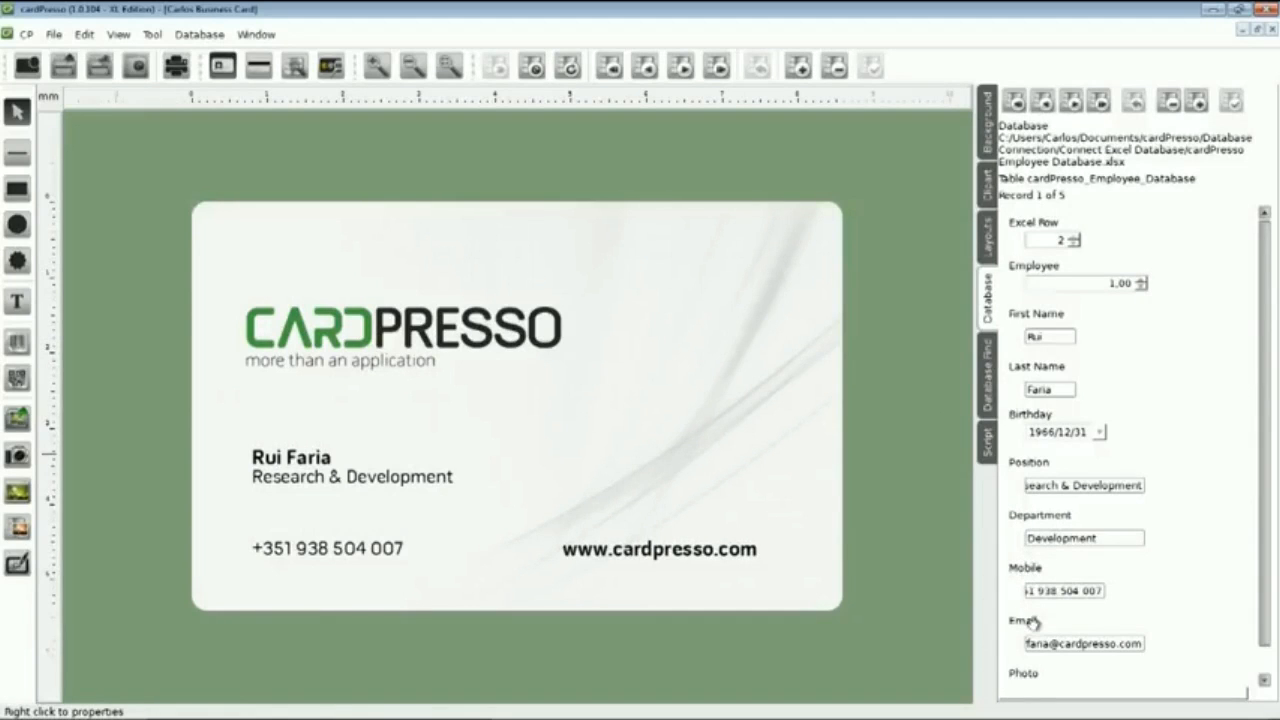
pyautogui.moveTo(470, 587)
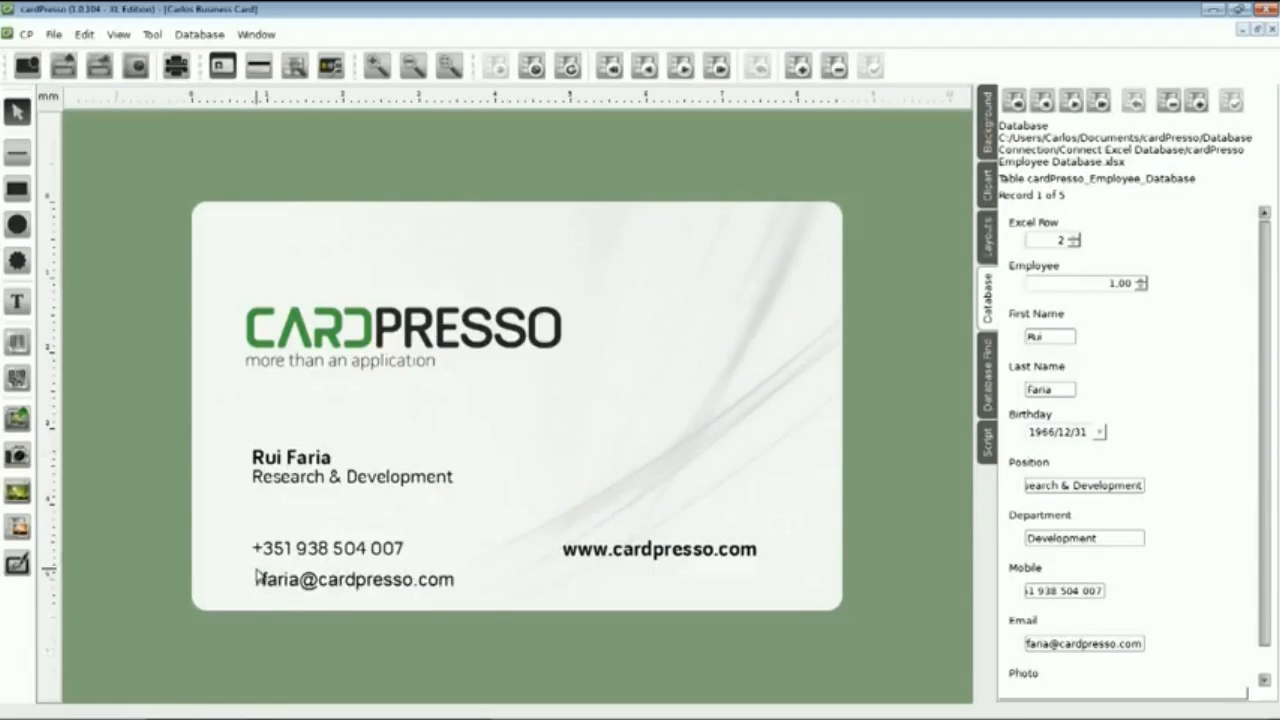
pyautogui.click(352, 568)
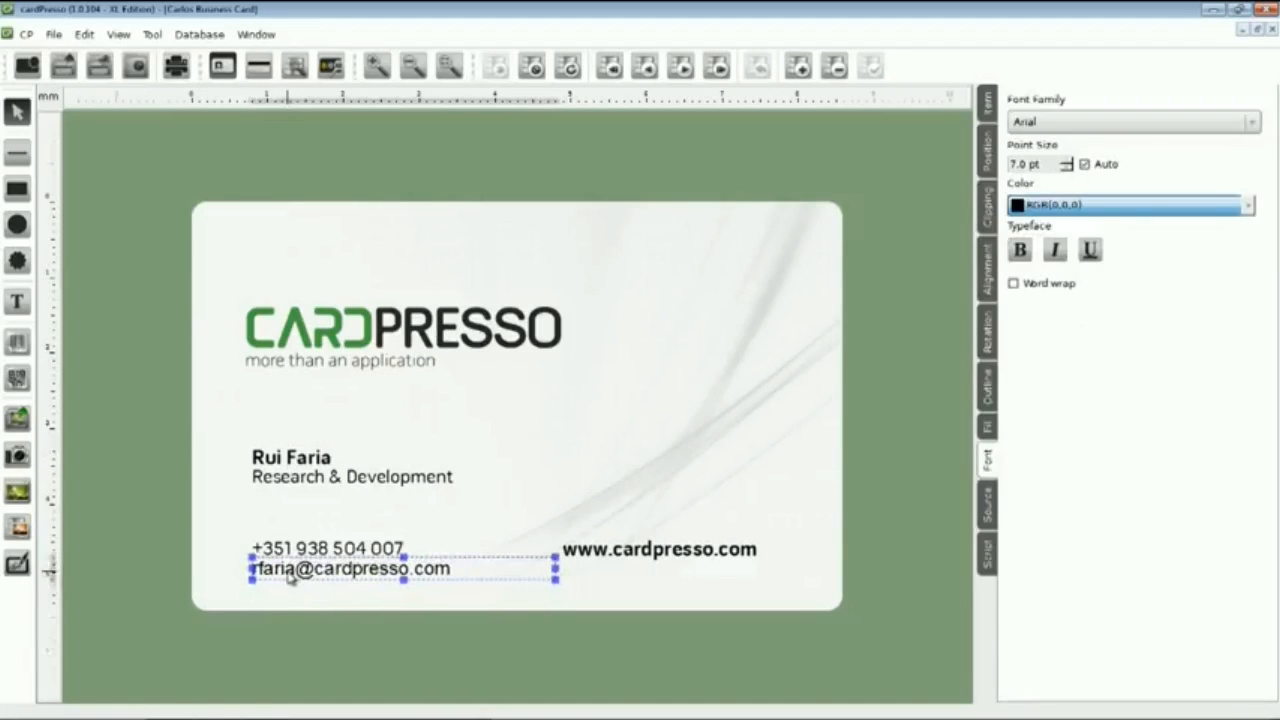
pyautogui.moveTo(440, 531)
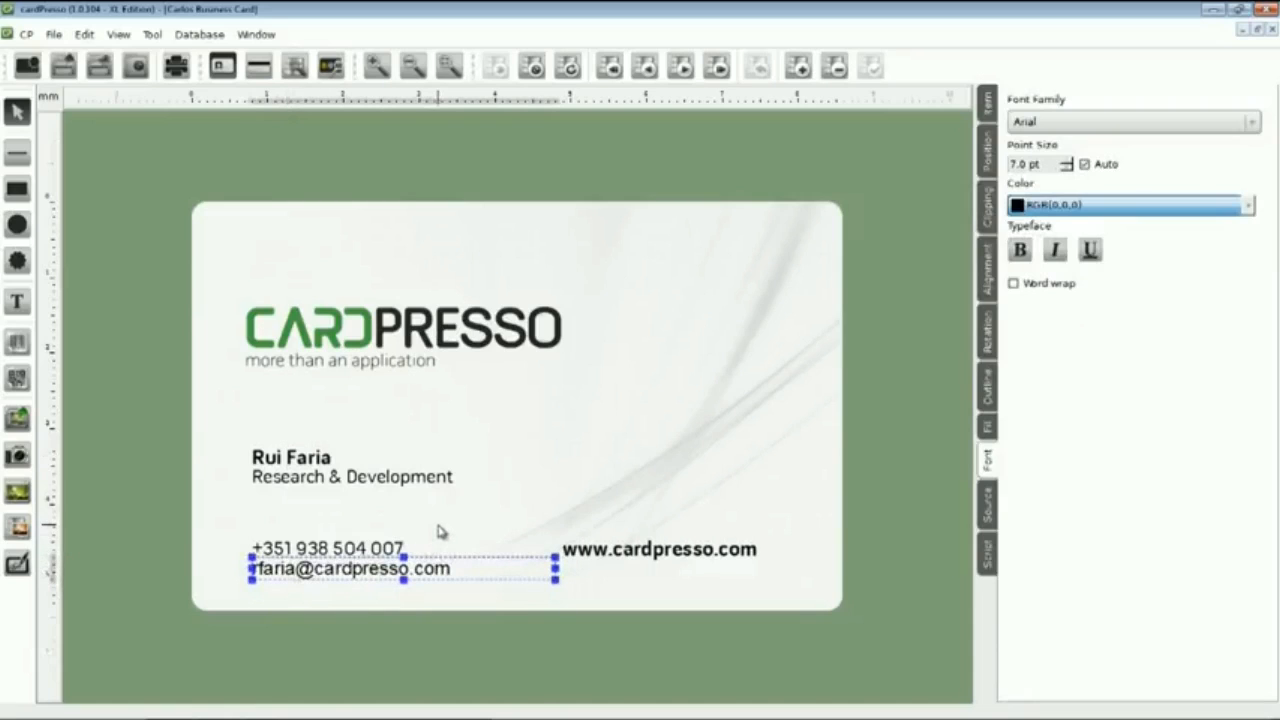
pyautogui.moveTo(930, 268)
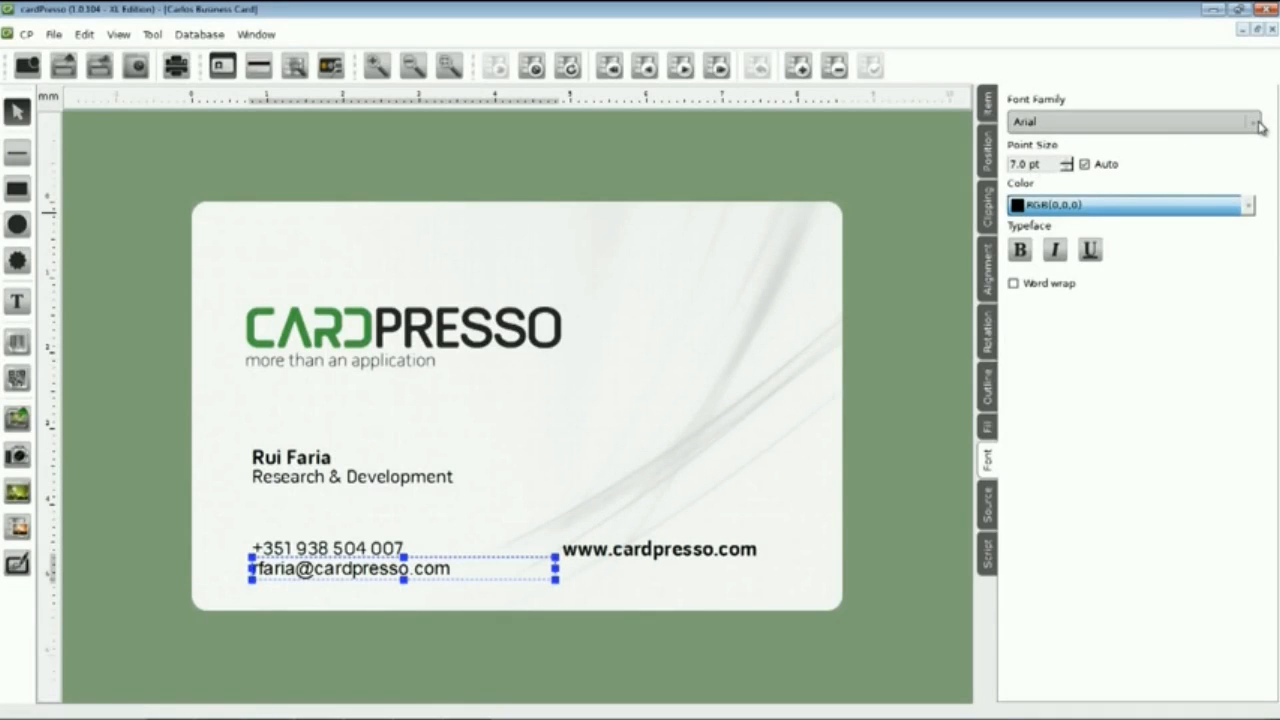
pyautogui.click(1254, 121)
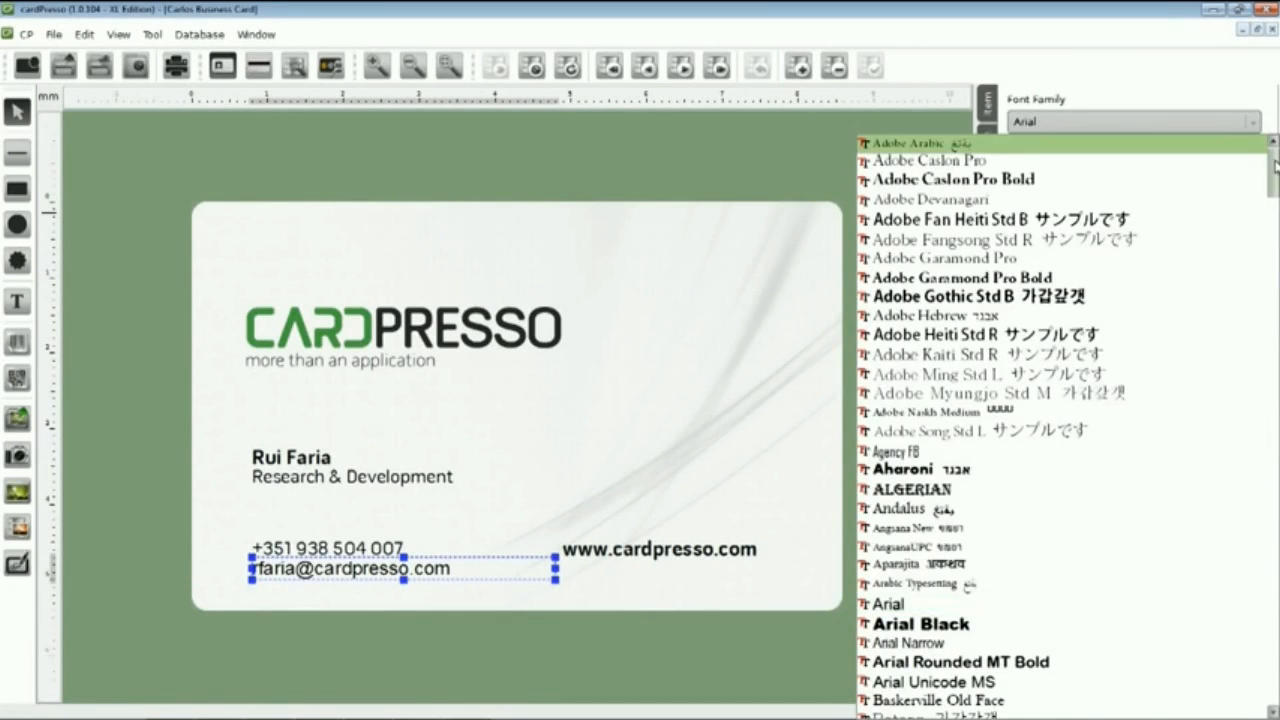
pyautogui.scroll(-3)
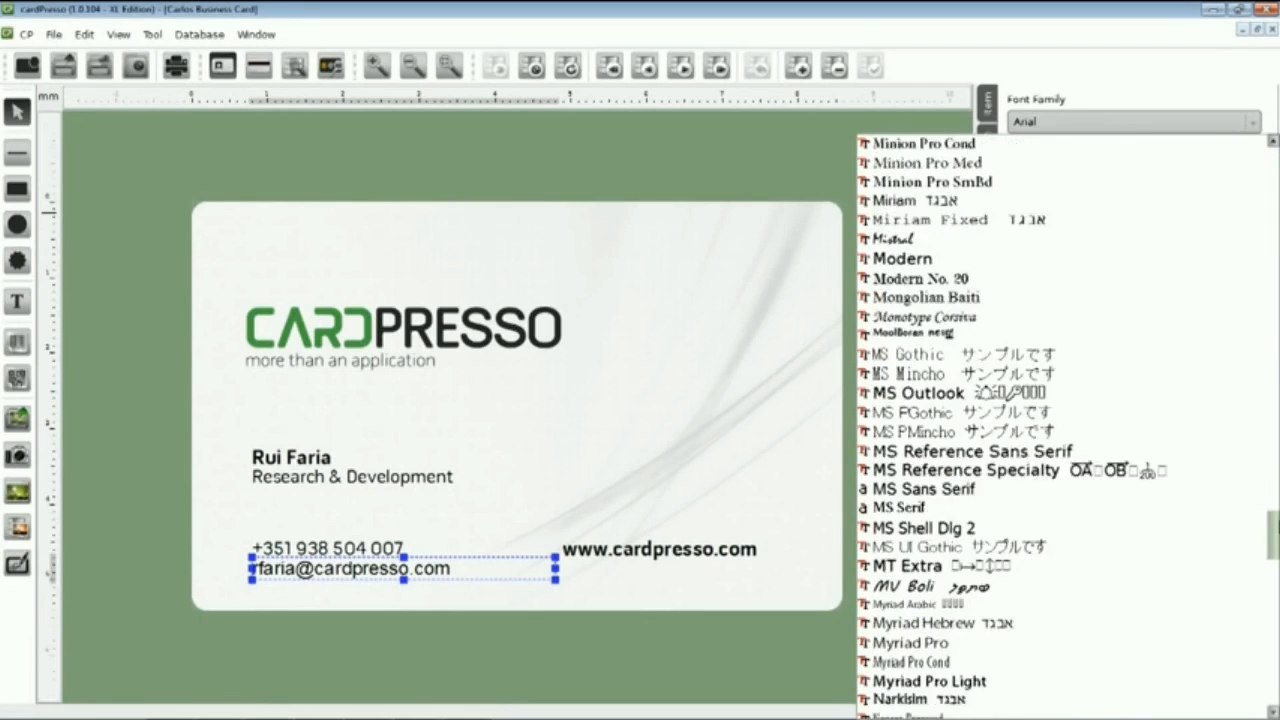
pyautogui.scroll(-3)
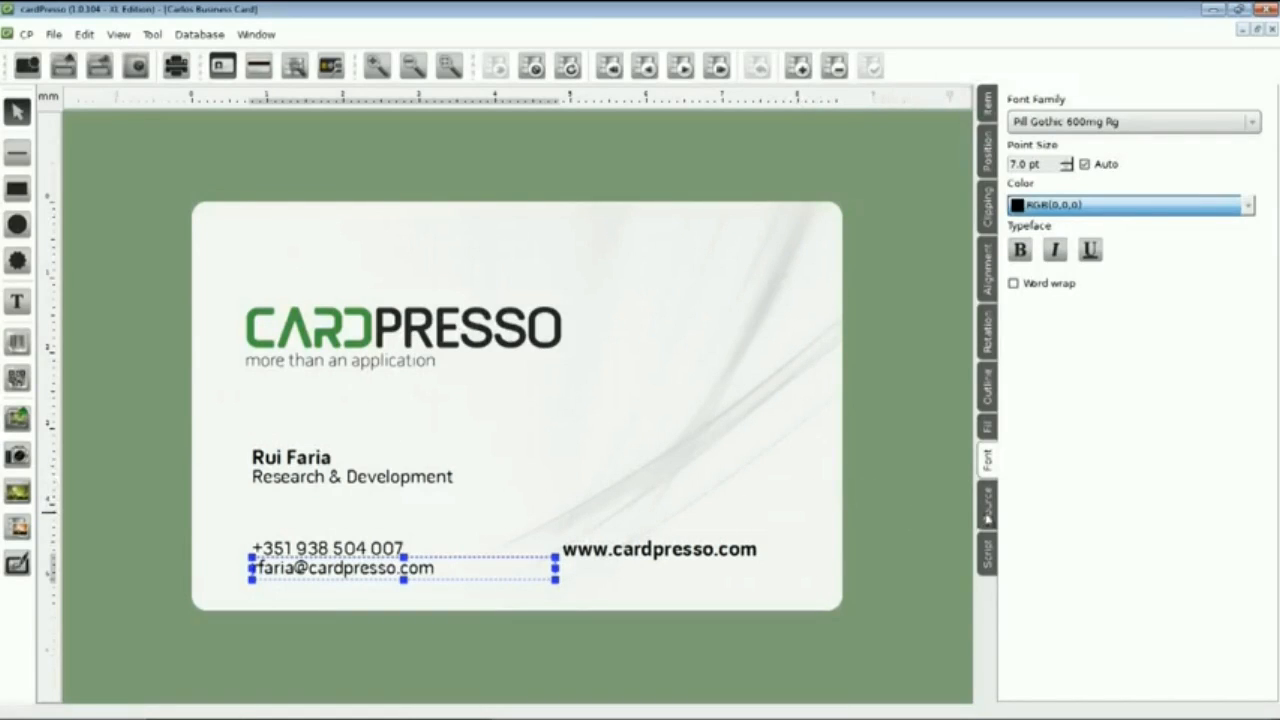
pyautogui.click(987, 500)
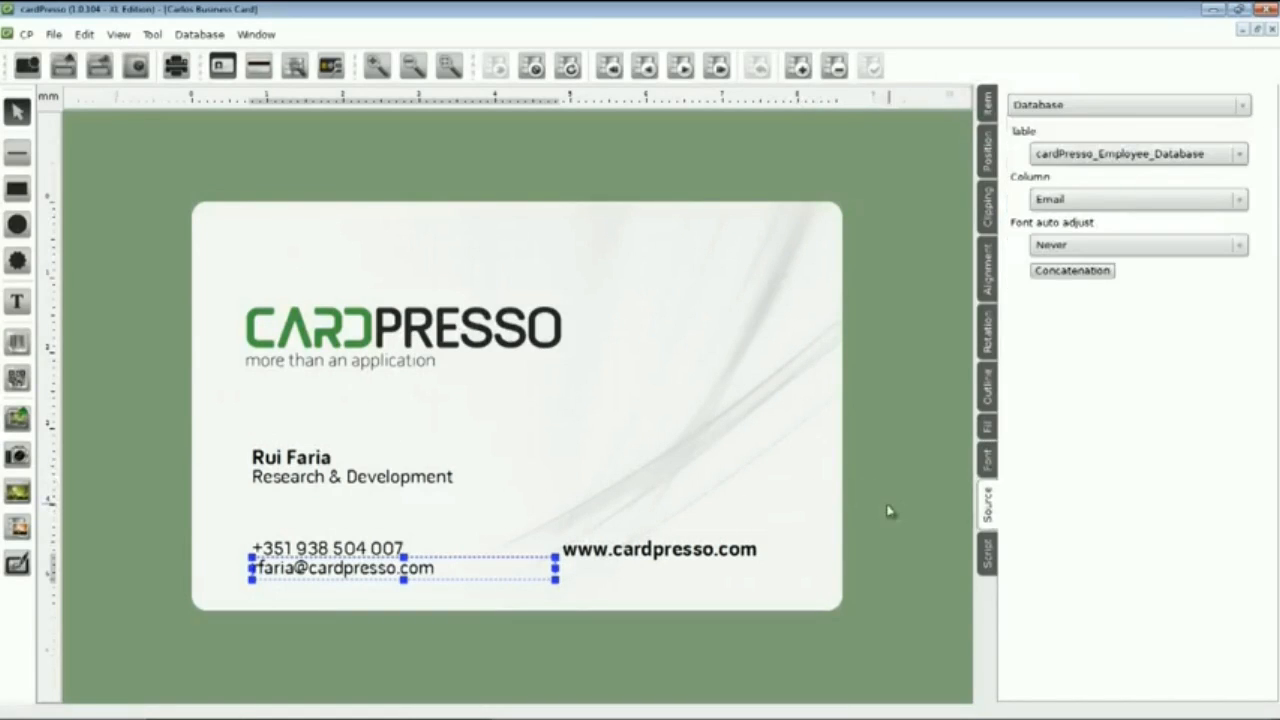
pyautogui.moveTo(865, 510)
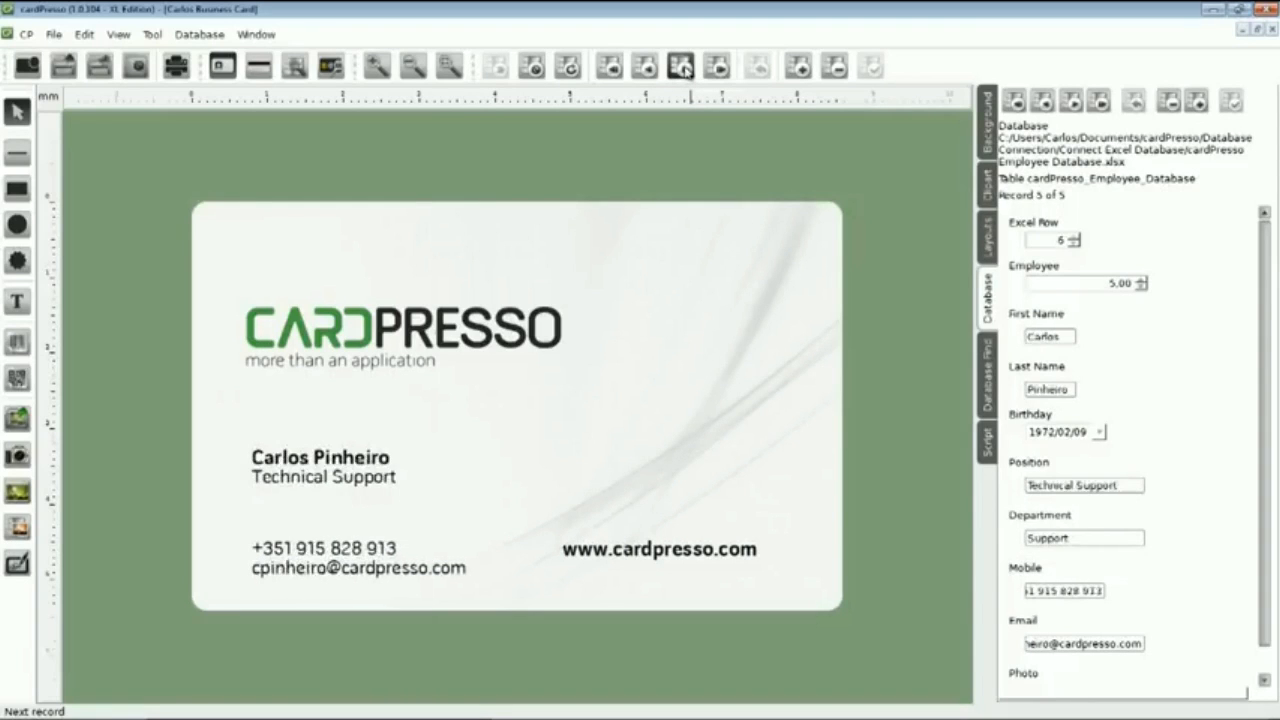
pyautogui.click(644, 65)
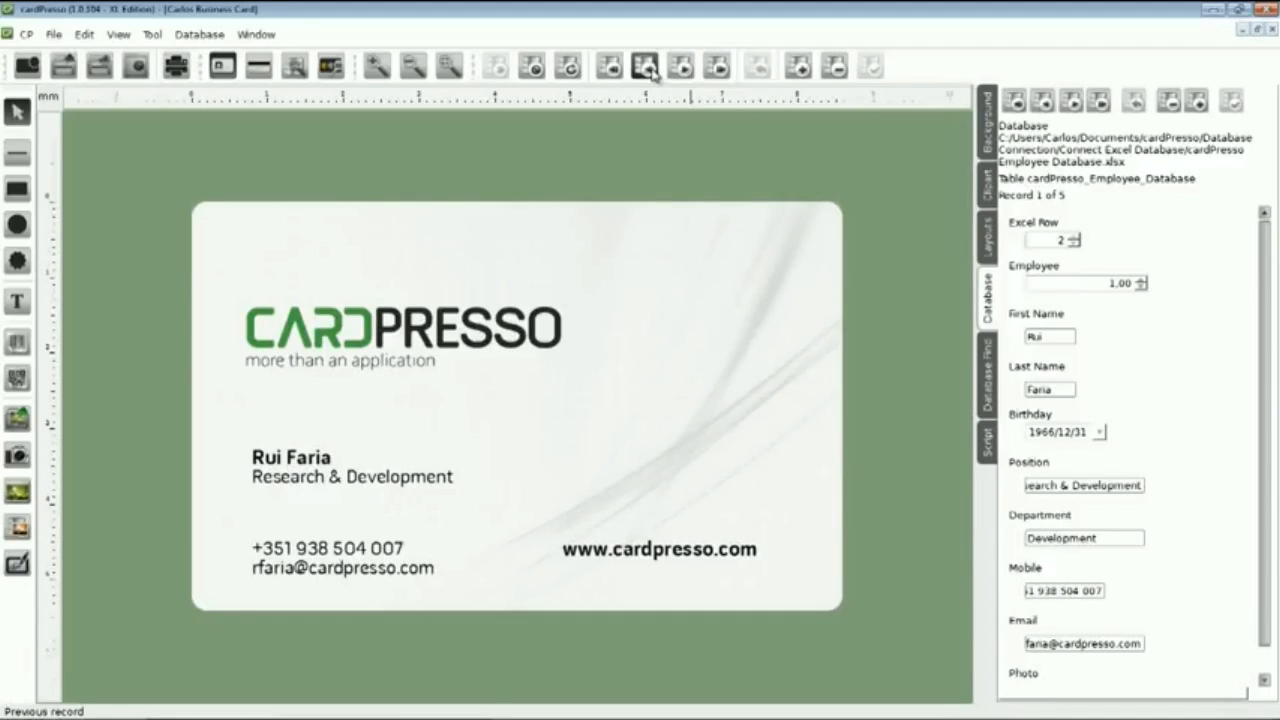
pyautogui.moveTo(585, 151)
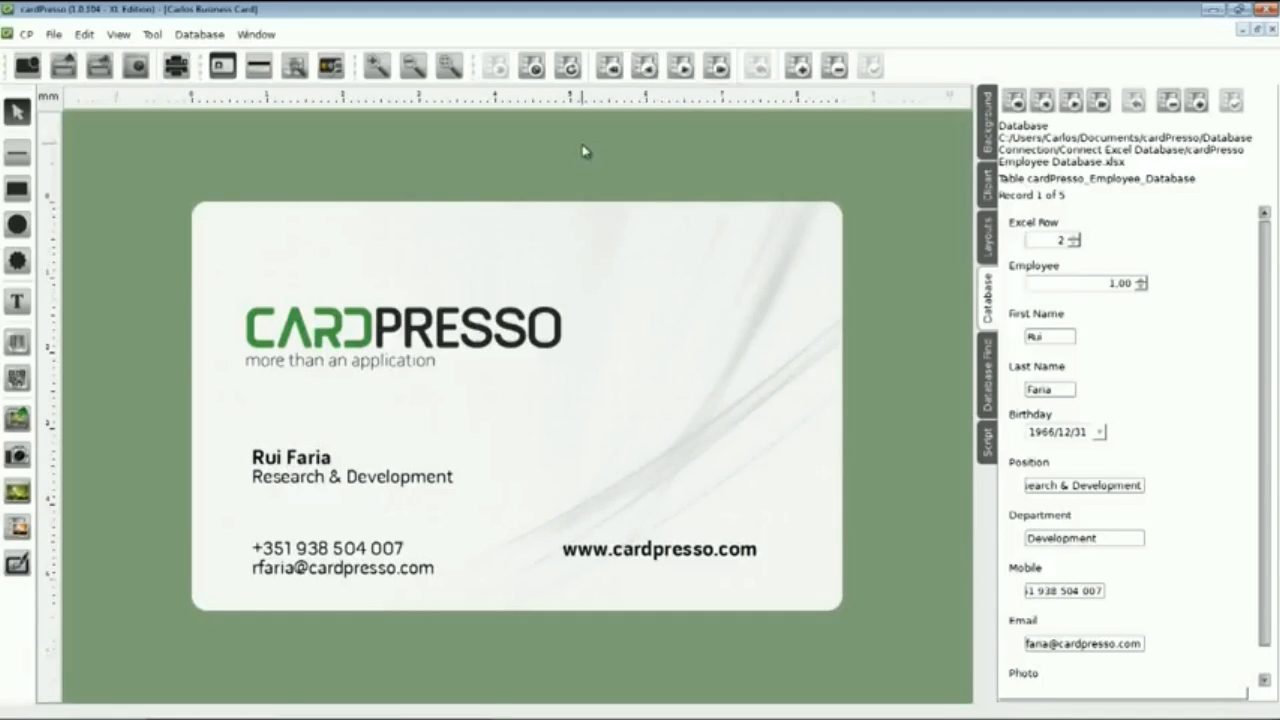
pyautogui.moveTo(365, 163)
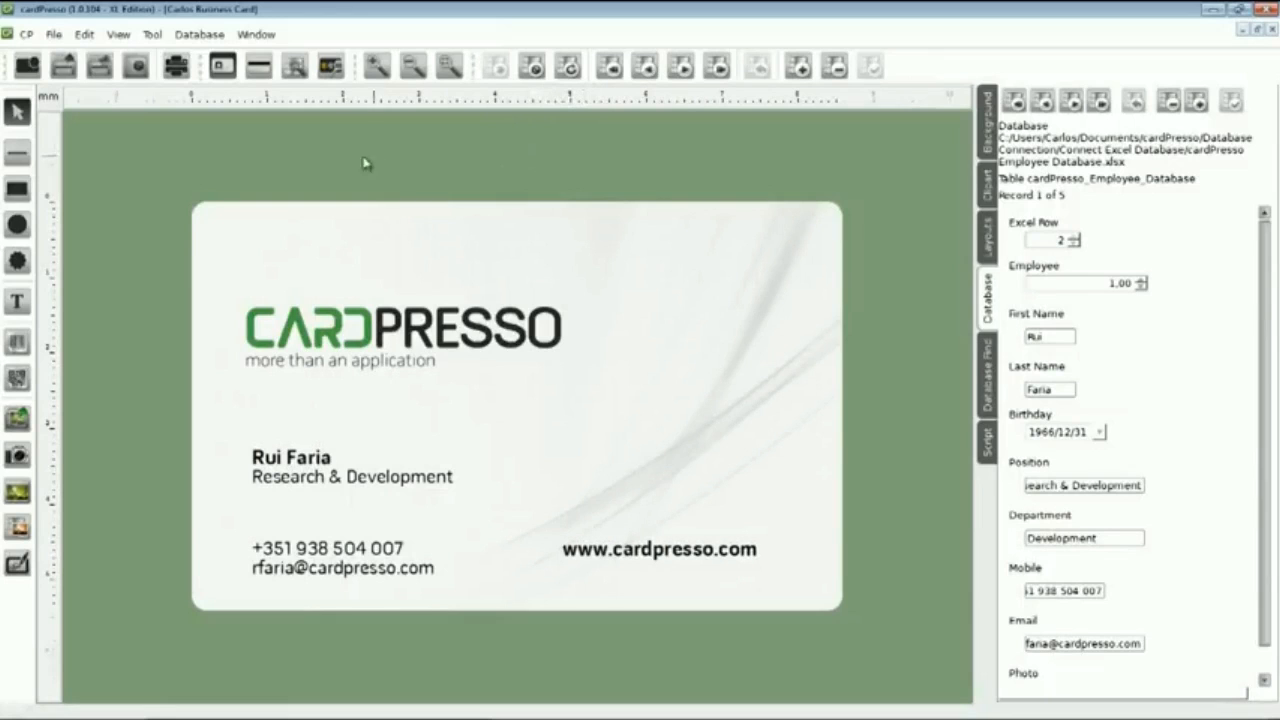
pyautogui.moveTo(108, 98)
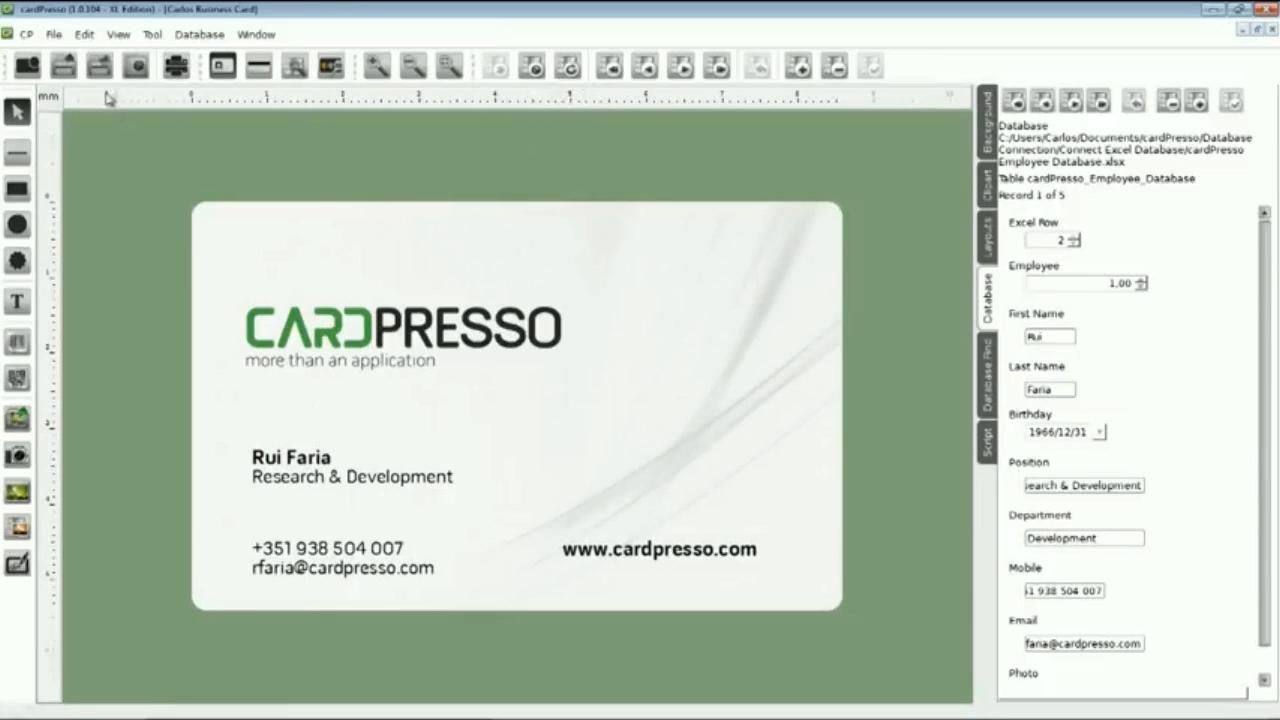